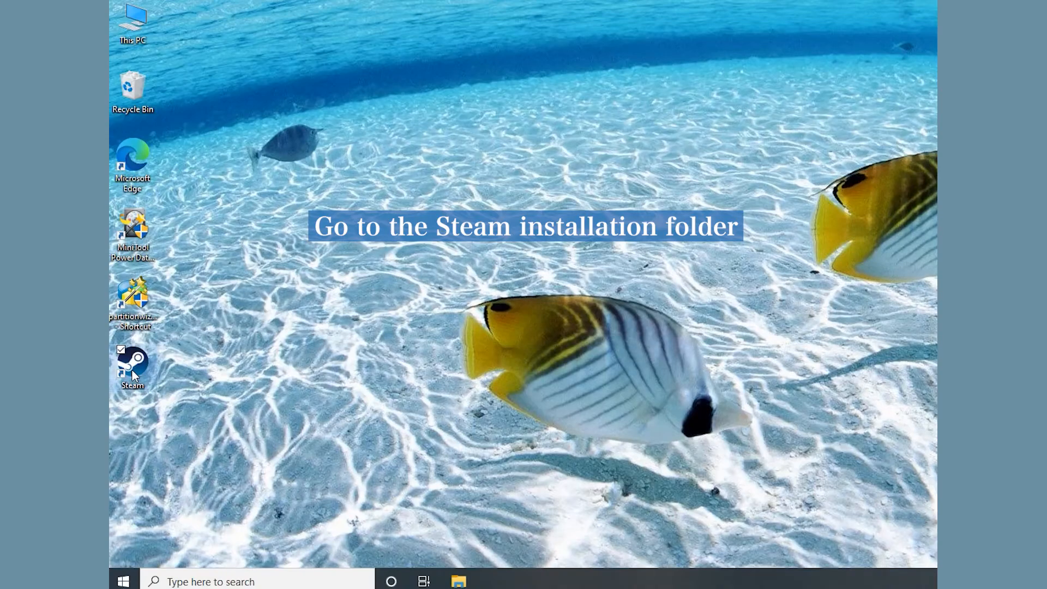
Open Steam's installation folder from its shortcut and enter libswscale-3.dll in its search box
right_click(132, 366)
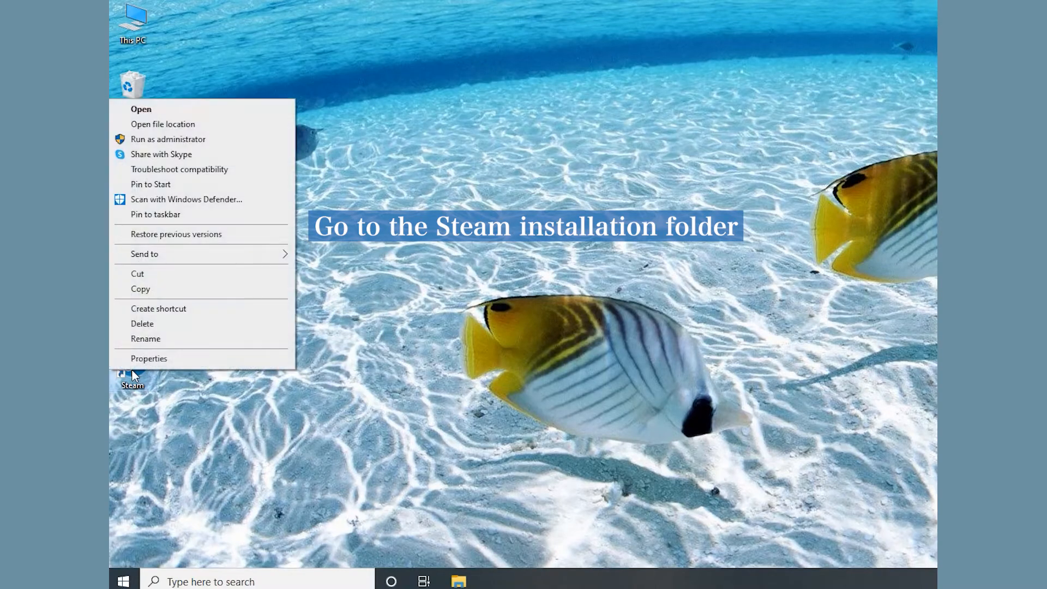
click(163, 124)
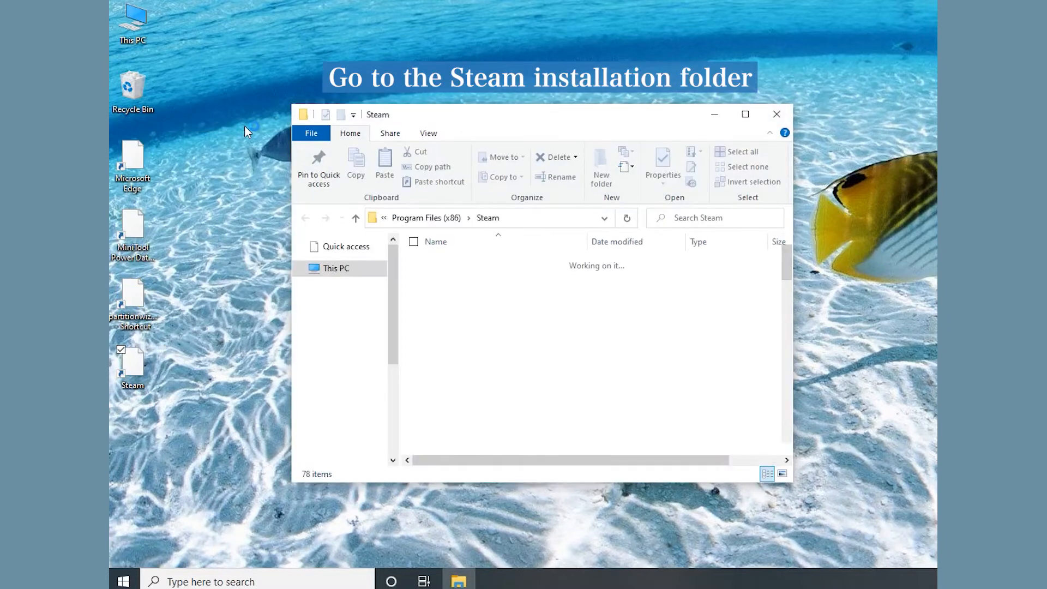
click(456, 446)
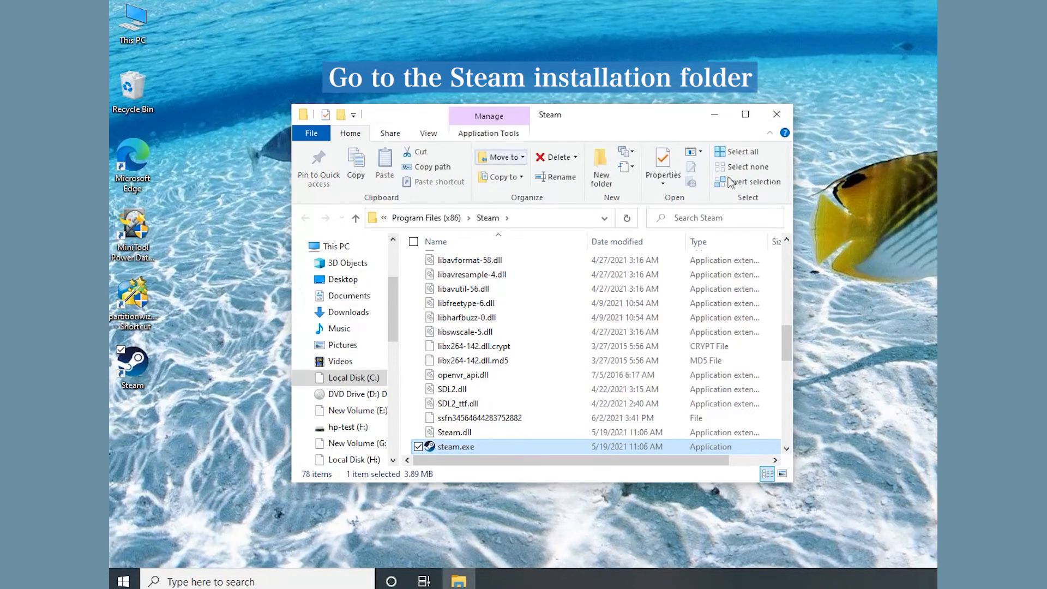
click(698, 219)
text(libswscale-3.dll)
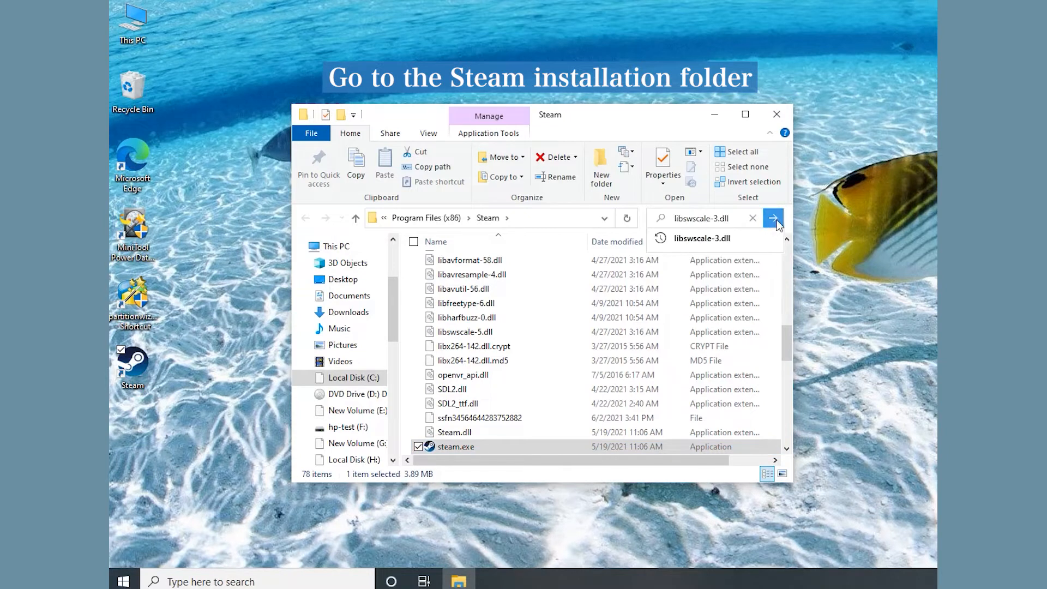
Run the libswscale-3.dll search and delete the file it finds
click(773, 217)
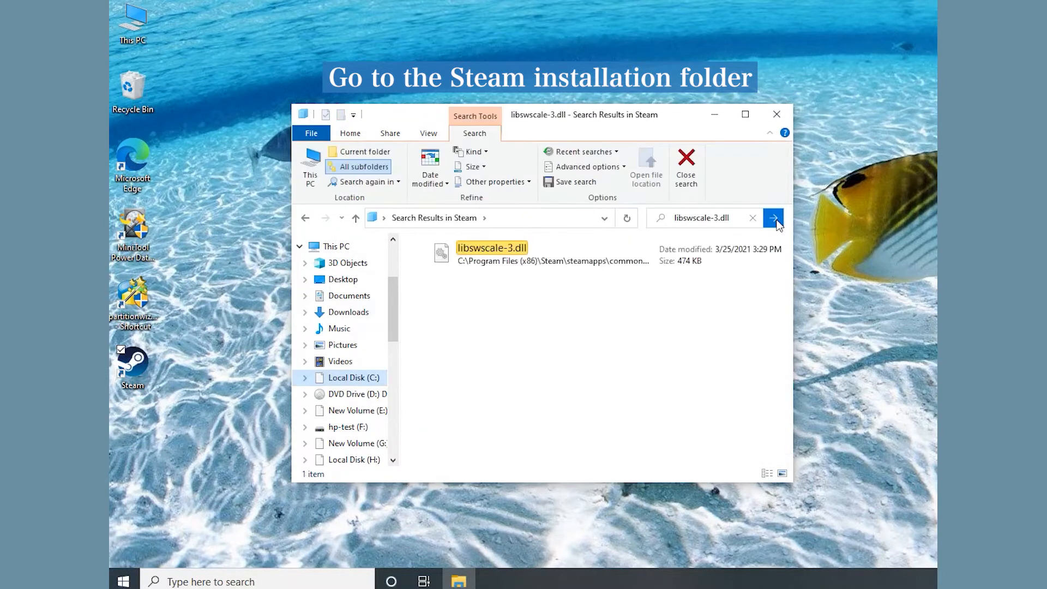
click(492, 253)
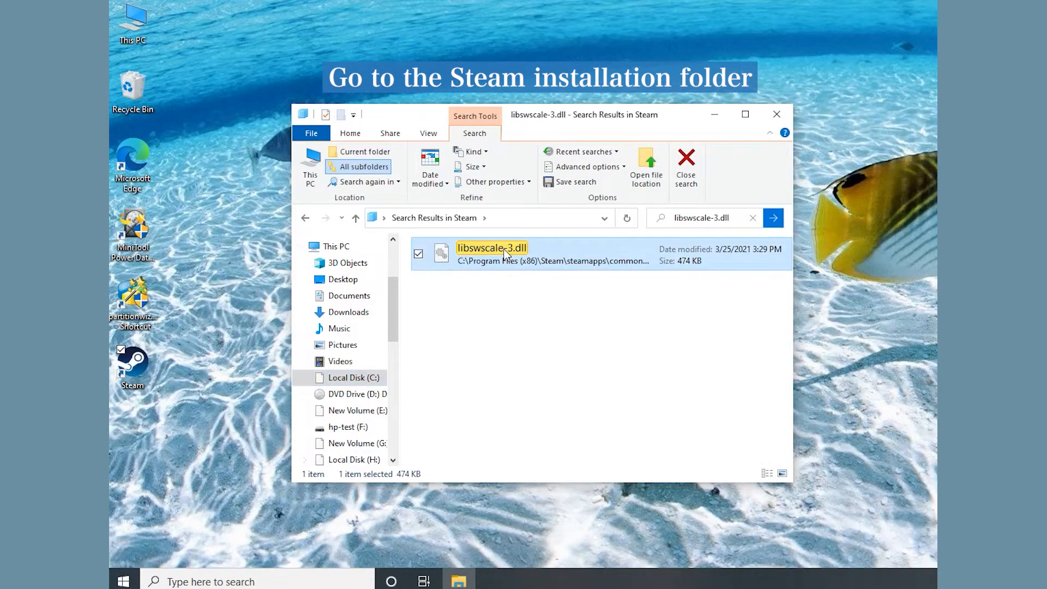
right_click(492, 253)
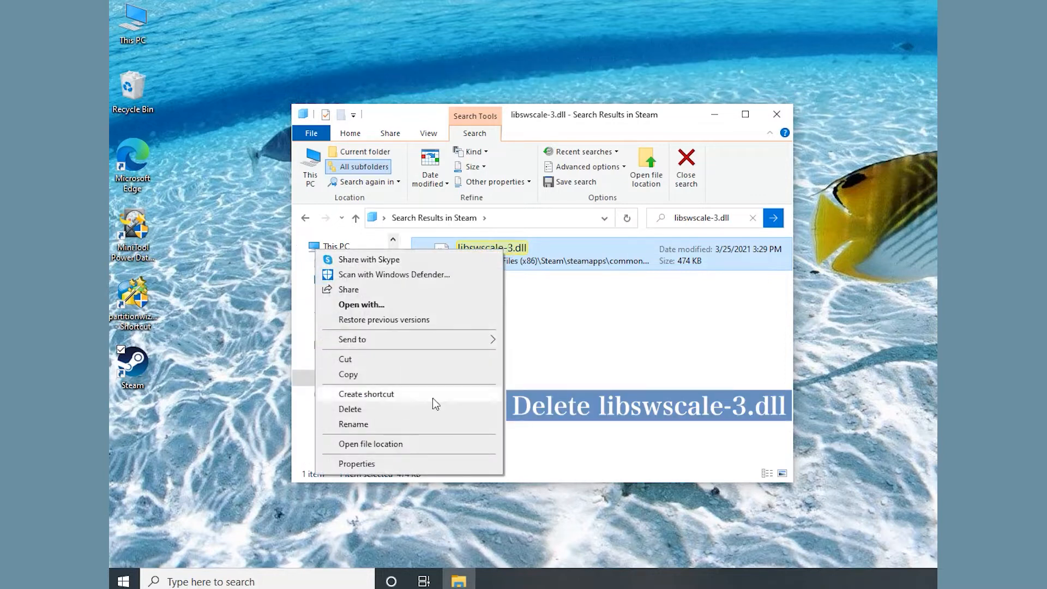
click(350, 409)
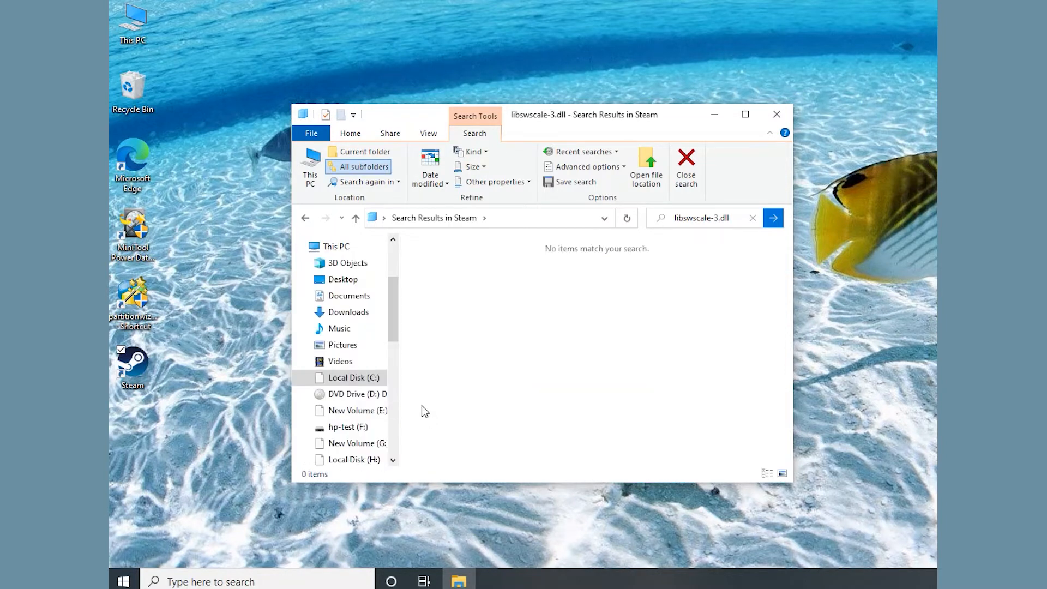
Re-run the recent steamui.dll search, delete SteamUI.dll, then relaunch Steam
click(702, 217)
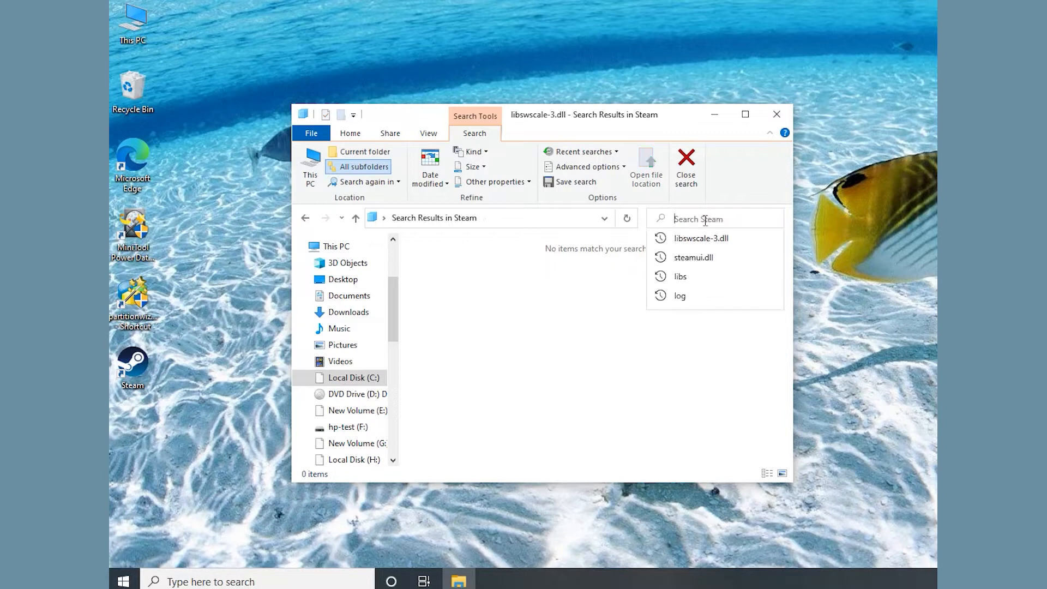
click(693, 257)
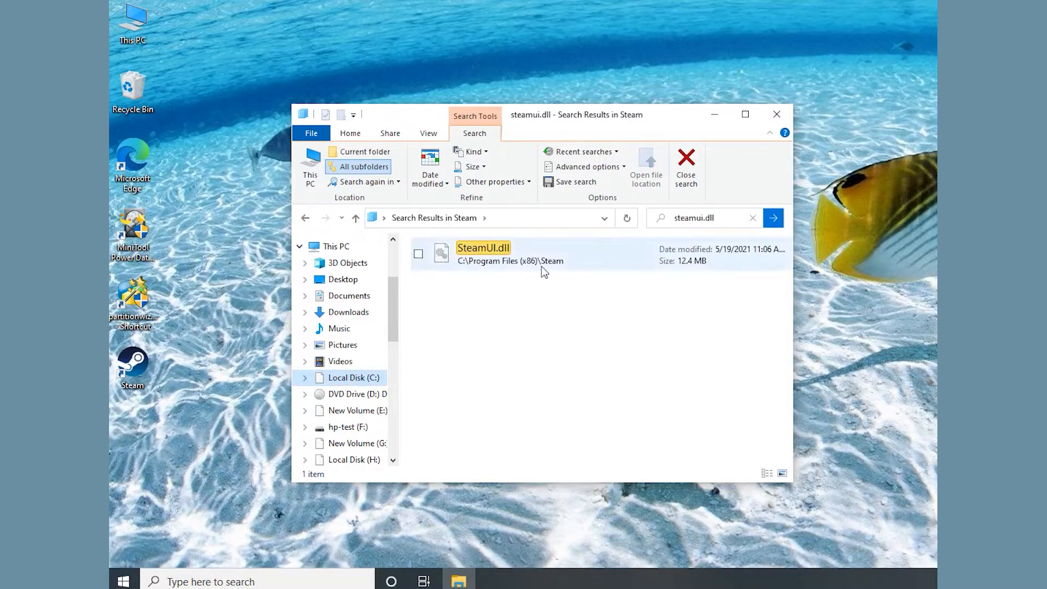
right_click(482, 253)
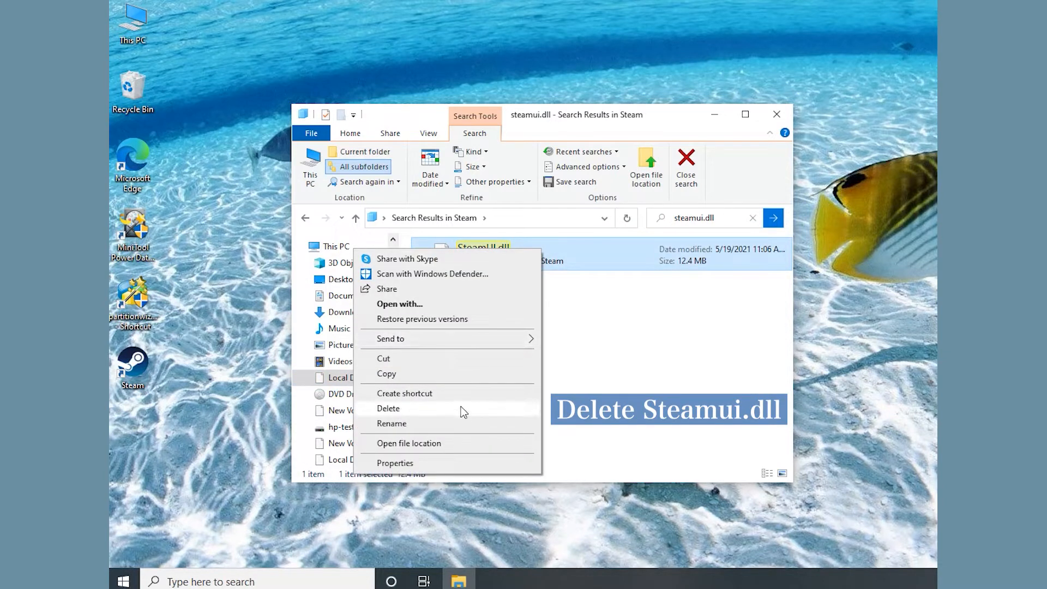
click(388, 408)
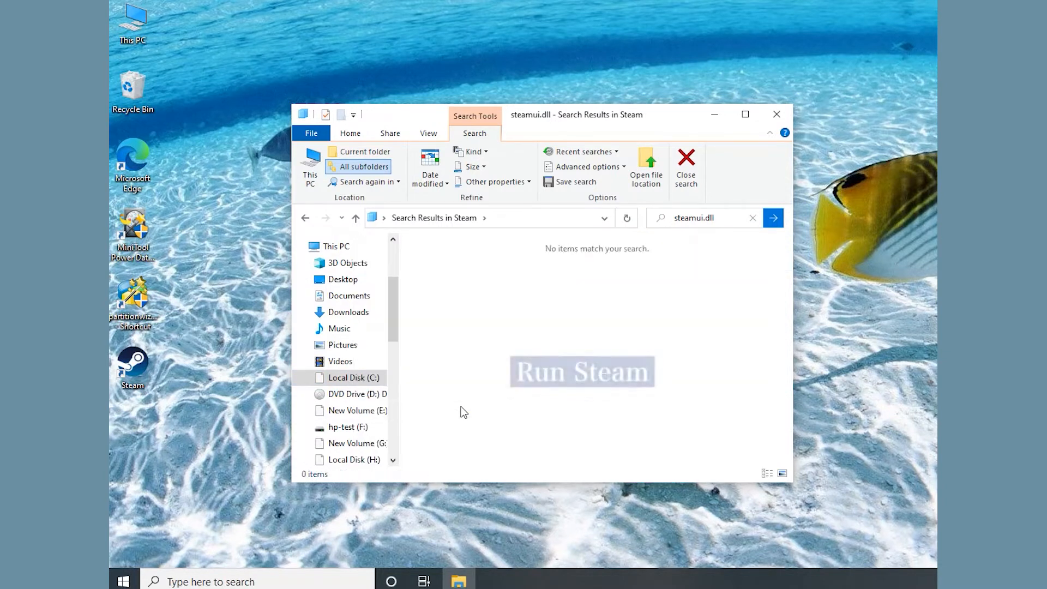
double_click(132, 364)
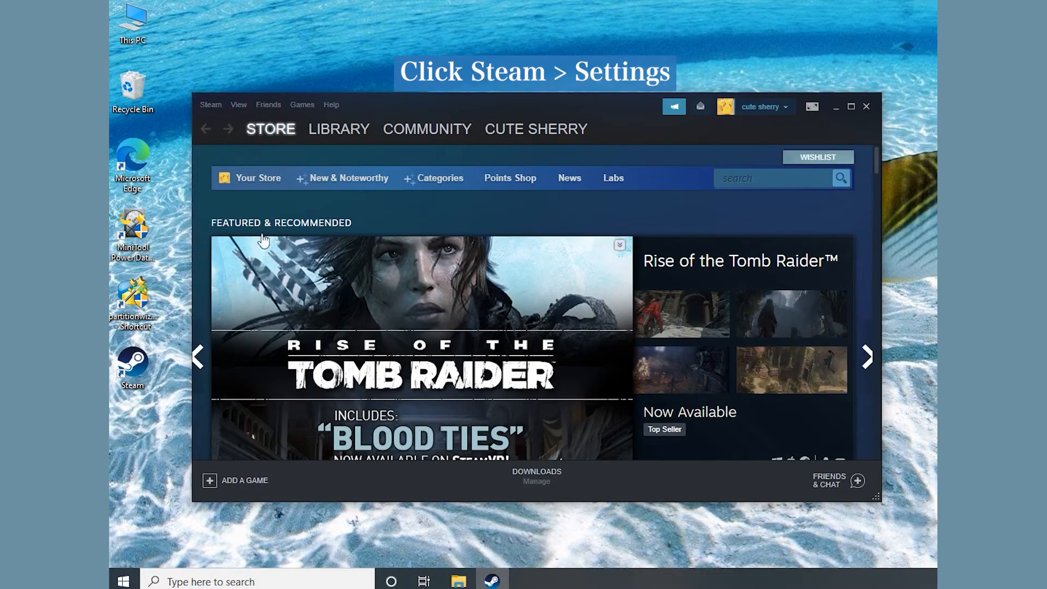
Clear Steam's download cache in Settings > Downloads and confirm with OK
click(210, 105)
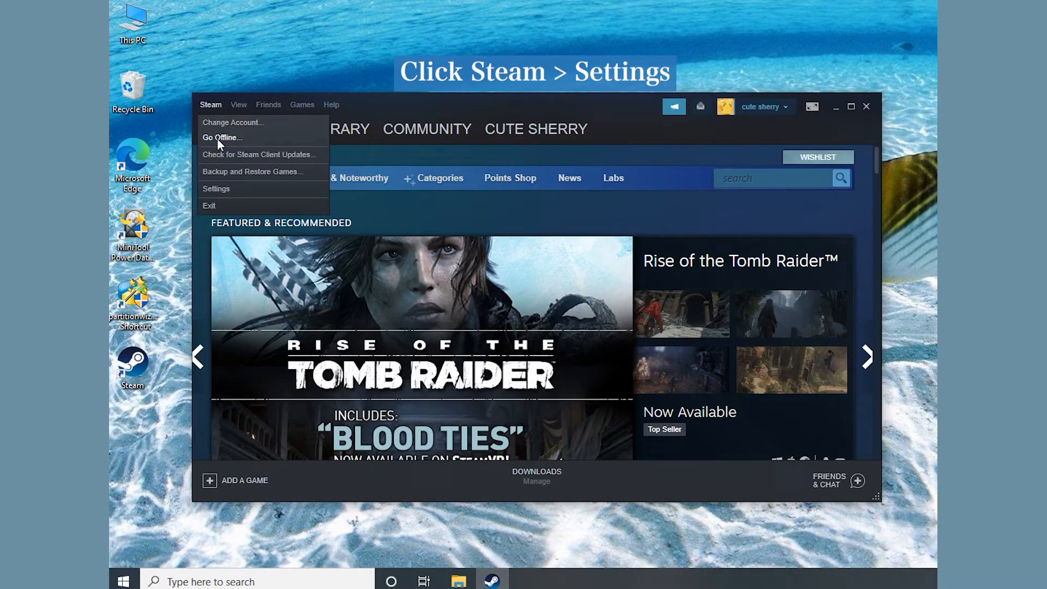
click(216, 188)
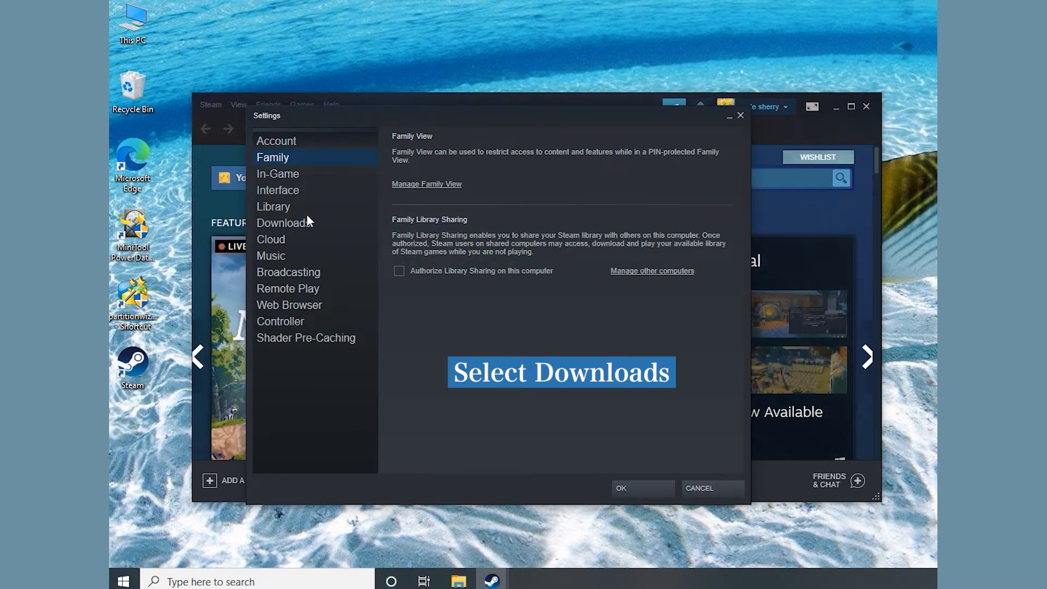
click(283, 222)
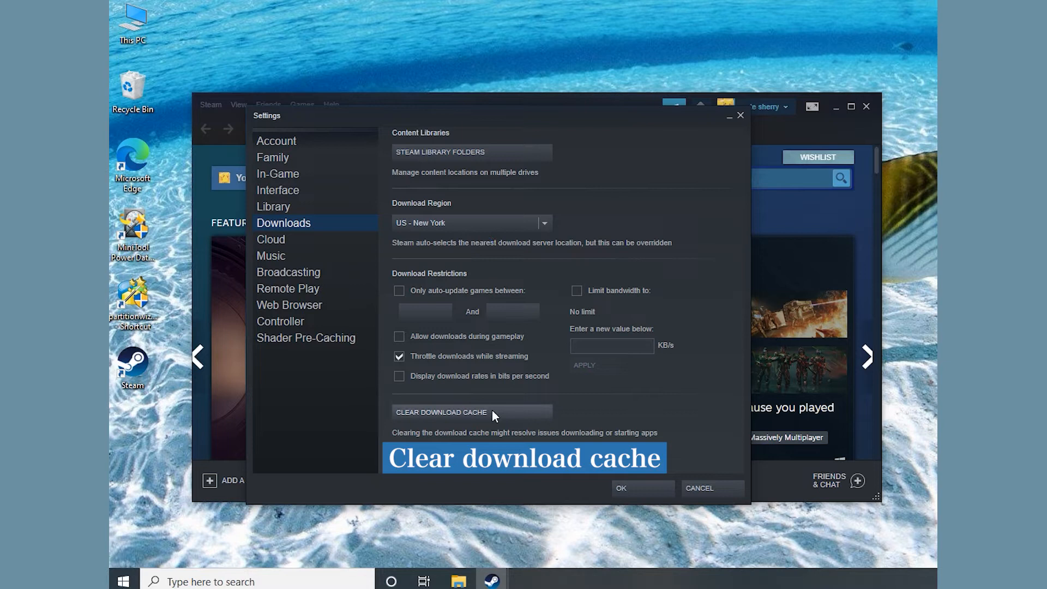
click(441, 411)
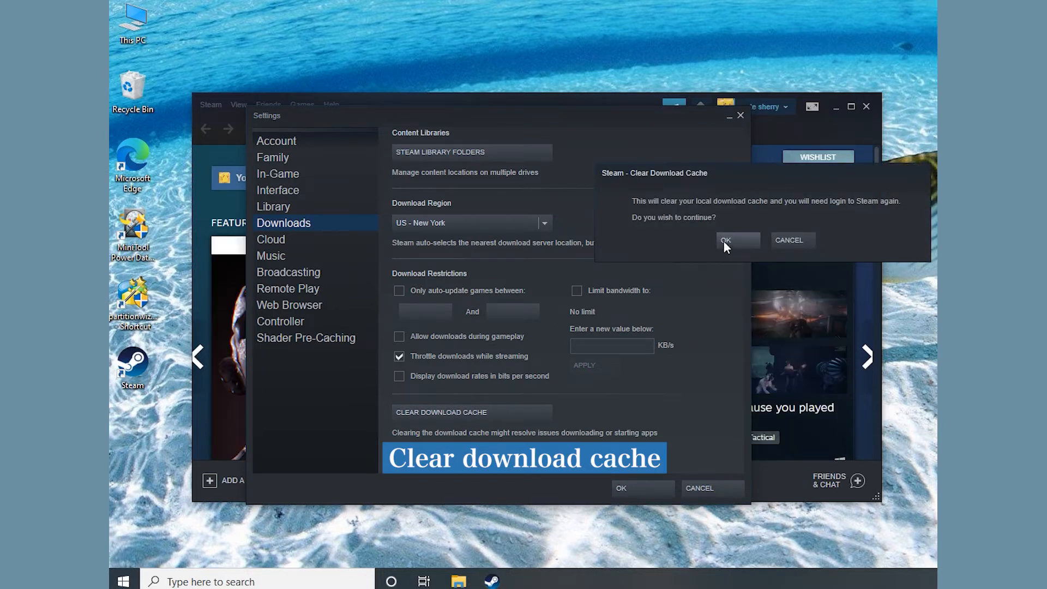
click(726, 241)
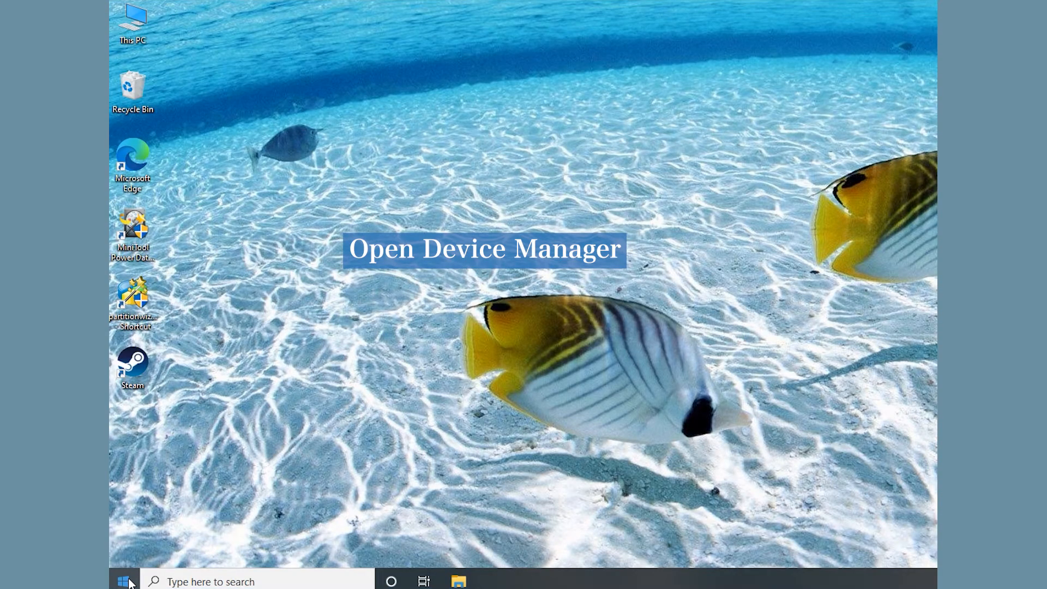
Launch Device Manager from the Start button's right-click menu
right_click(125, 580)
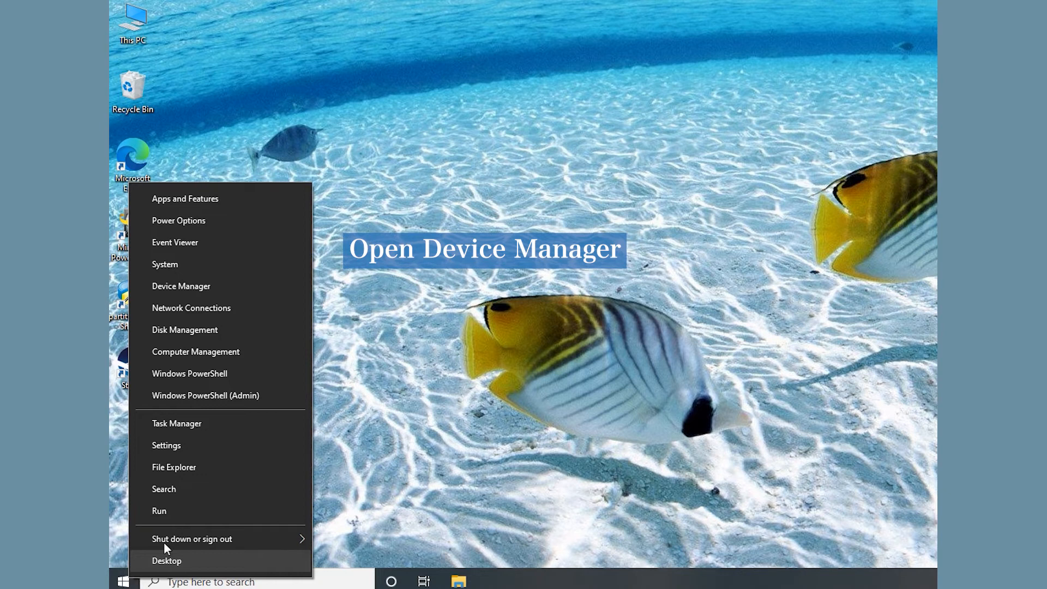
click(181, 286)
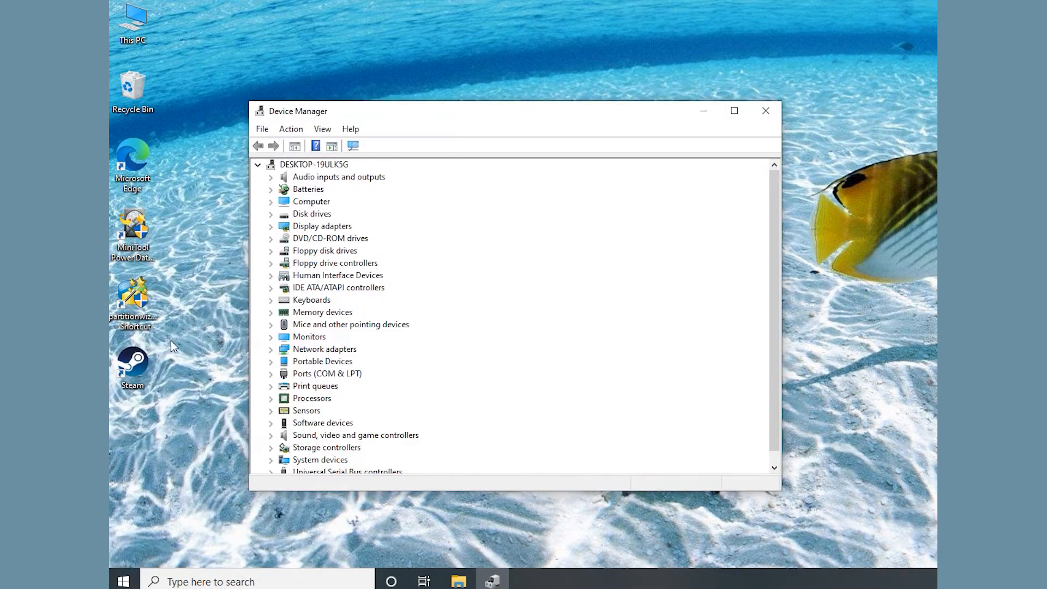
Update the VMware SVGA 3D driver under Display adapters automatically, then close the wizard
click(322, 226)
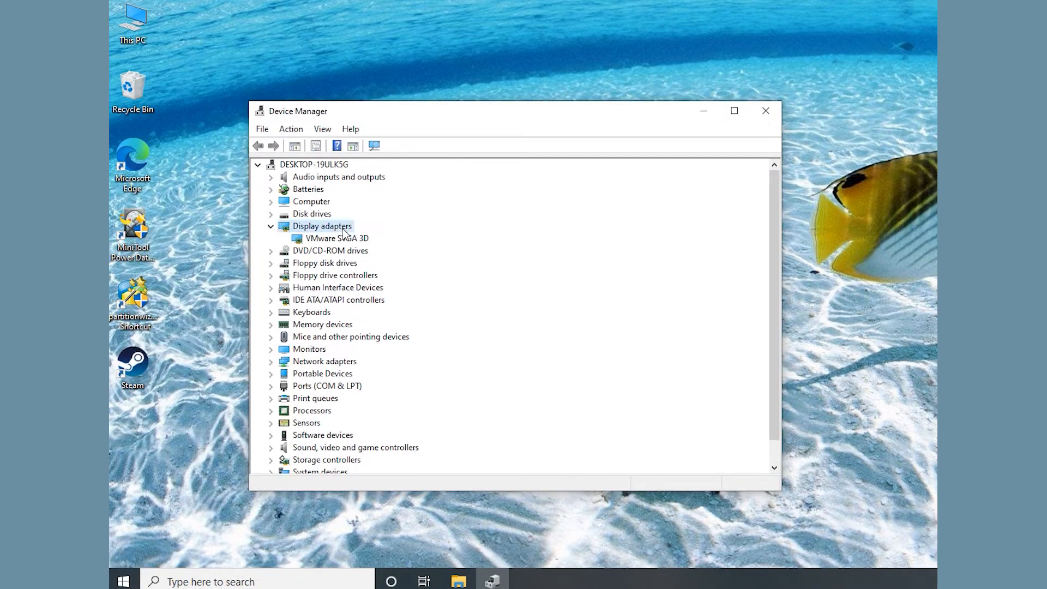
right_click(336, 238)
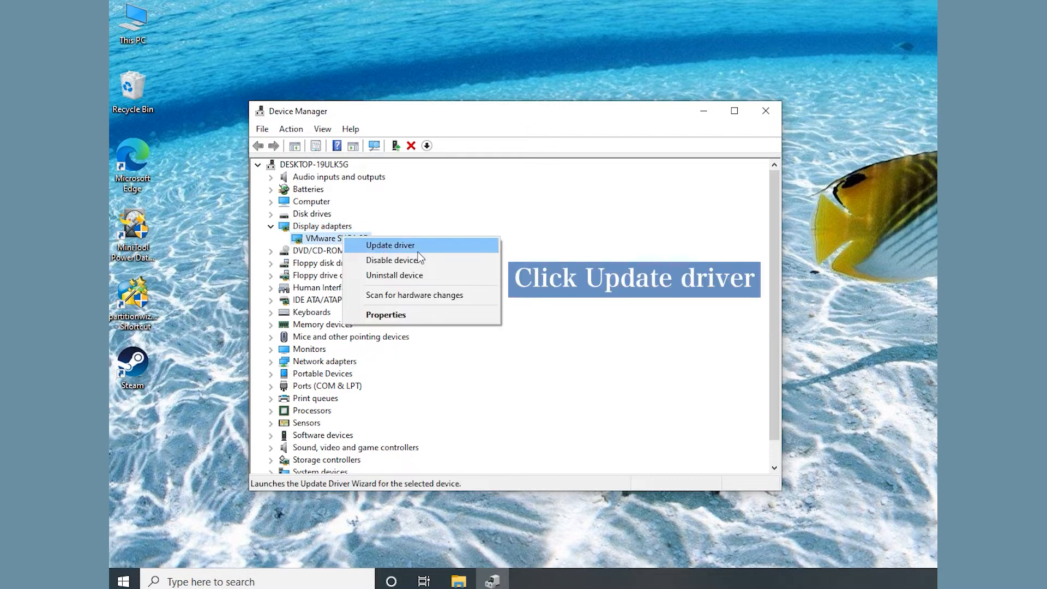
click(390, 245)
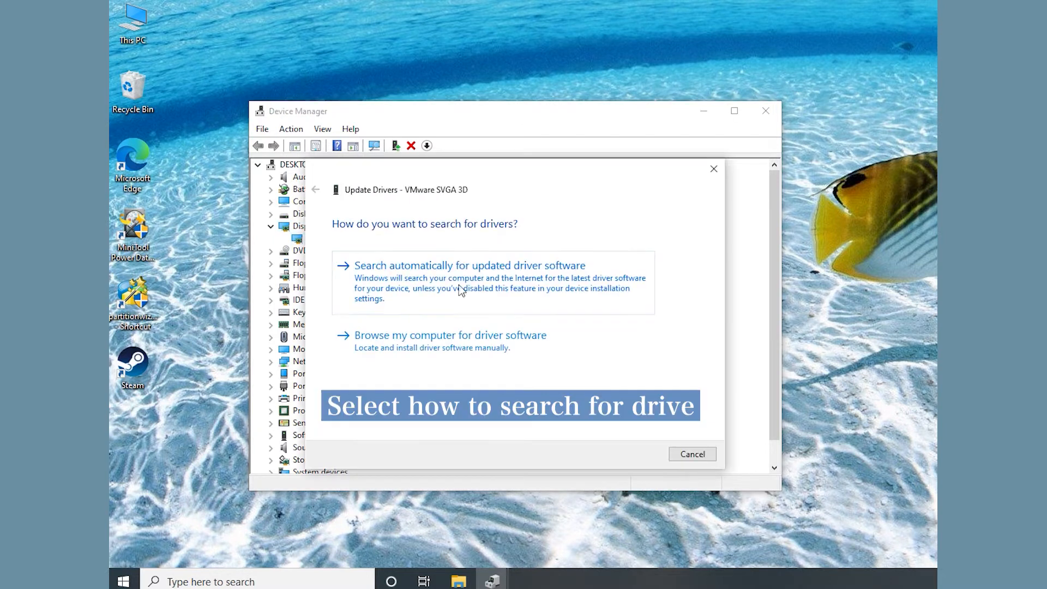
click(469, 265)
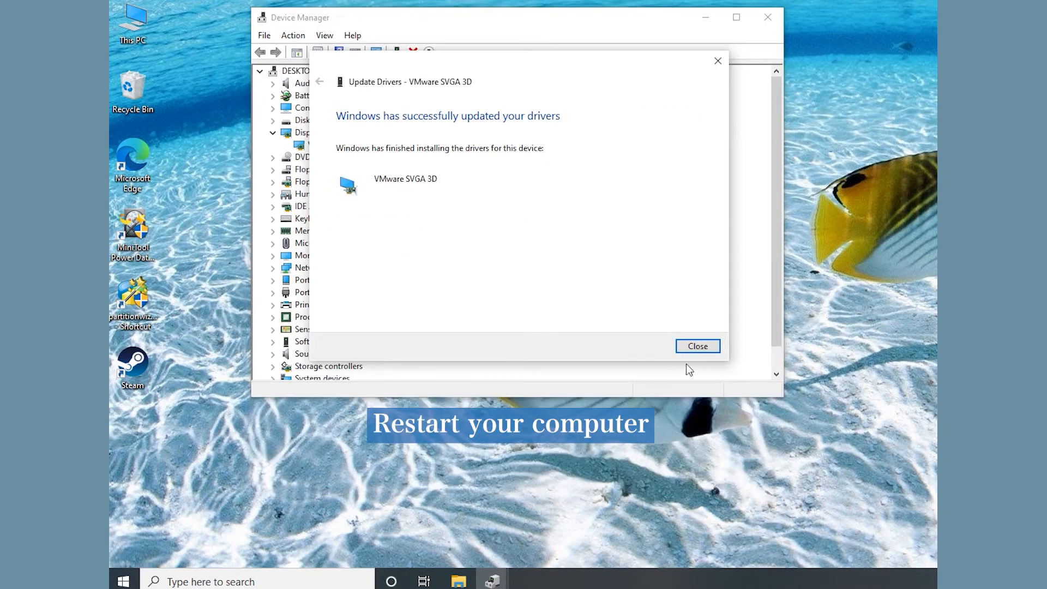
click(697, 346)
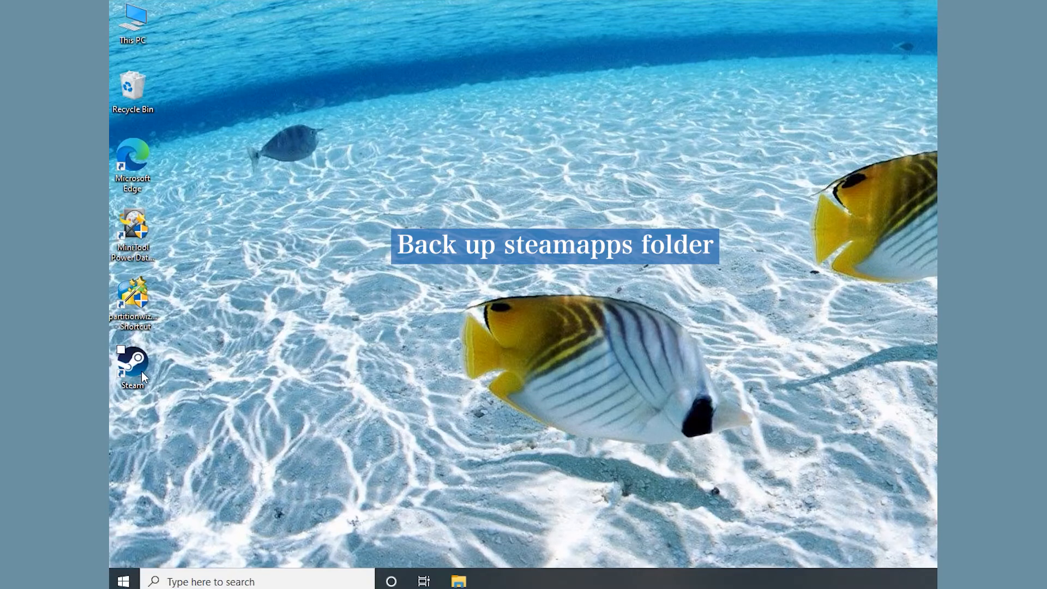
Copy the steamapps folder from Steam's installation folder onto the USB (V:) drive
right_click(132, 366)
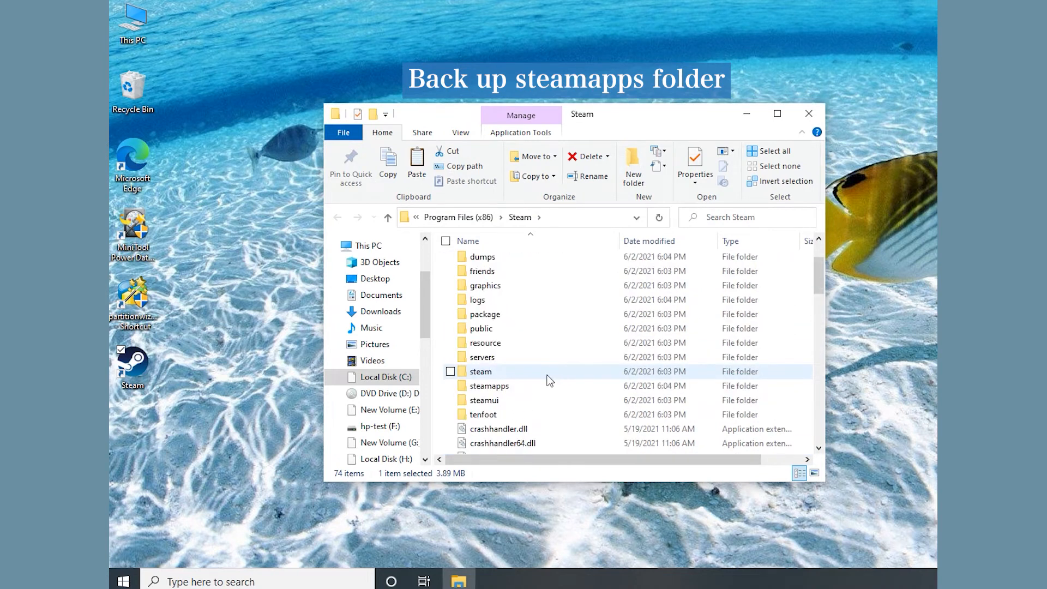
click(488, 385)
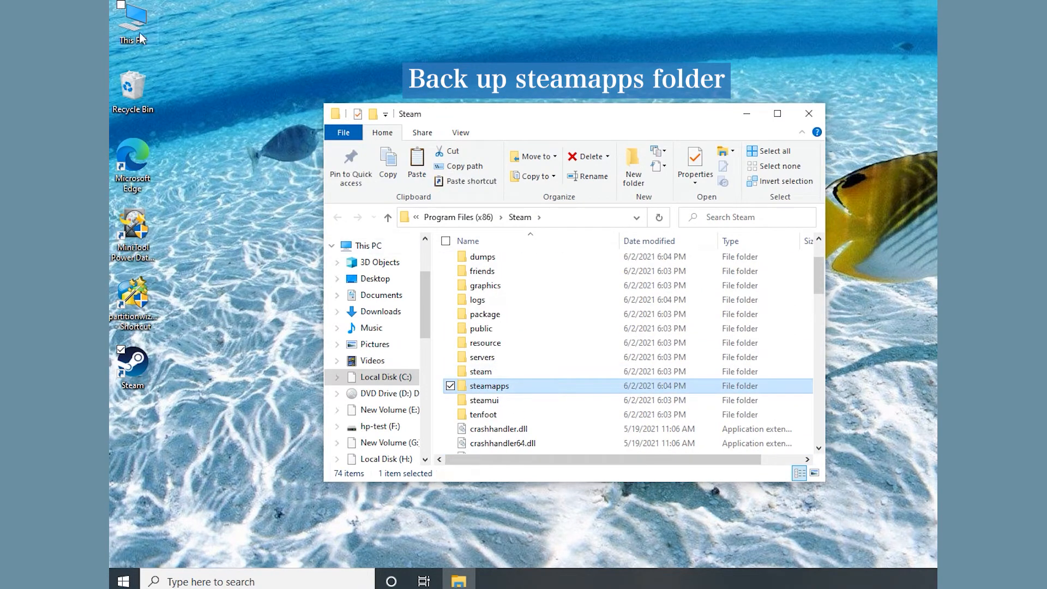
double_click(131, 19)
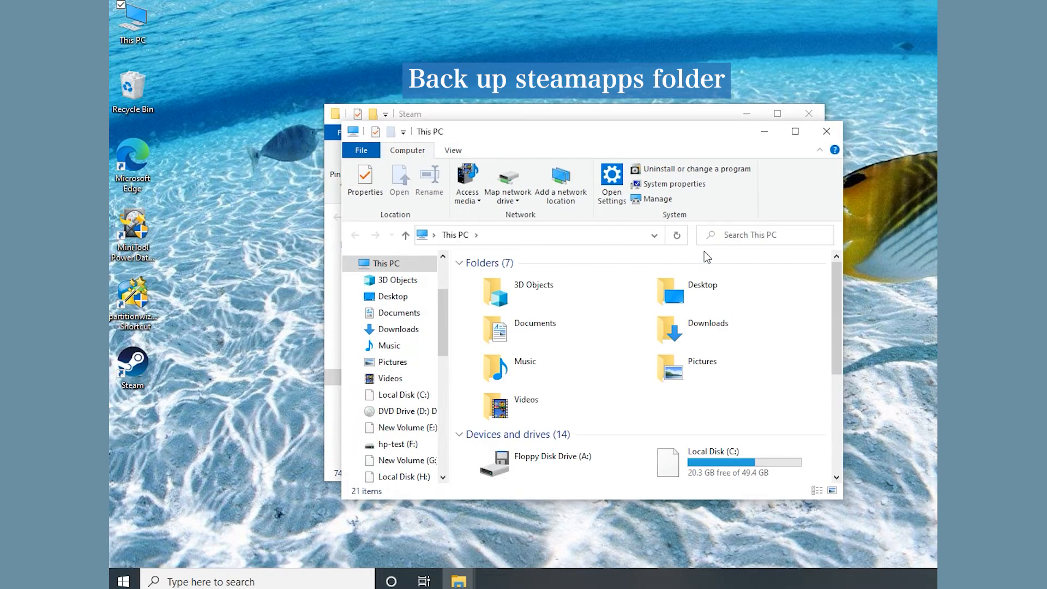
scroll(down, 3)
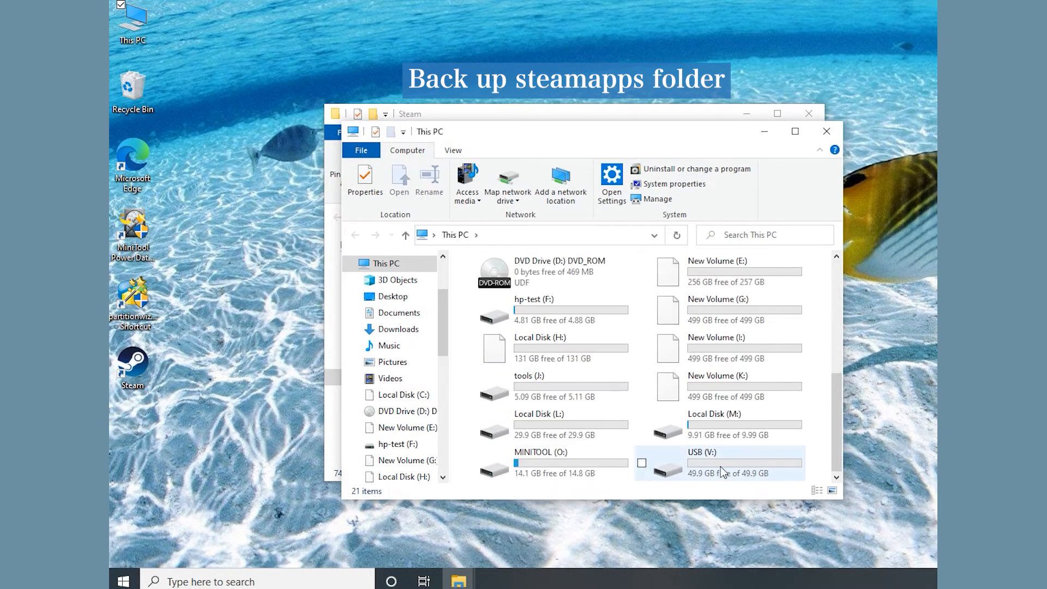
double_click(718, 463)
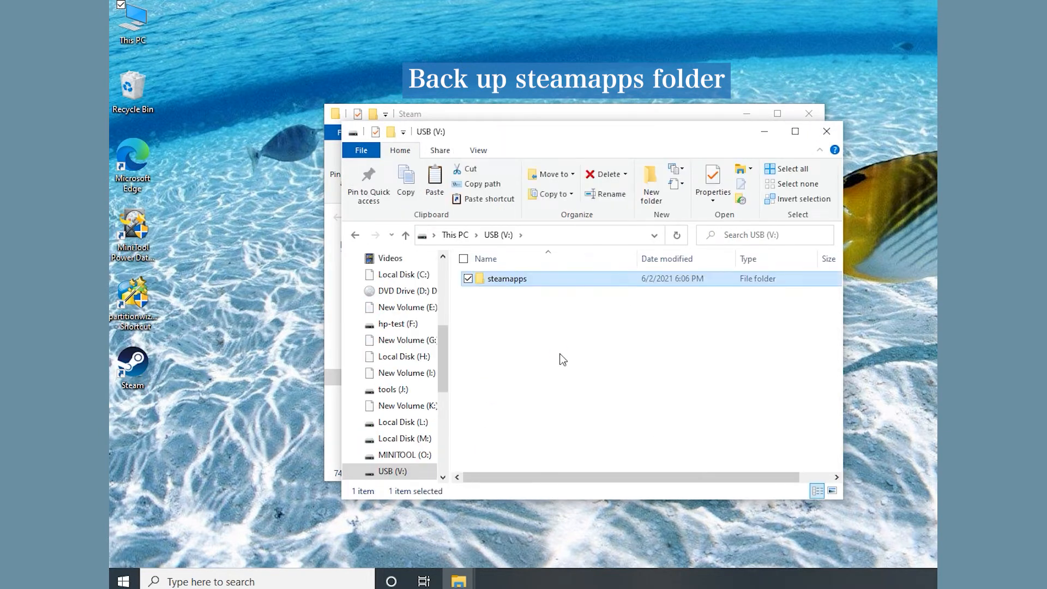
click(826, 131)
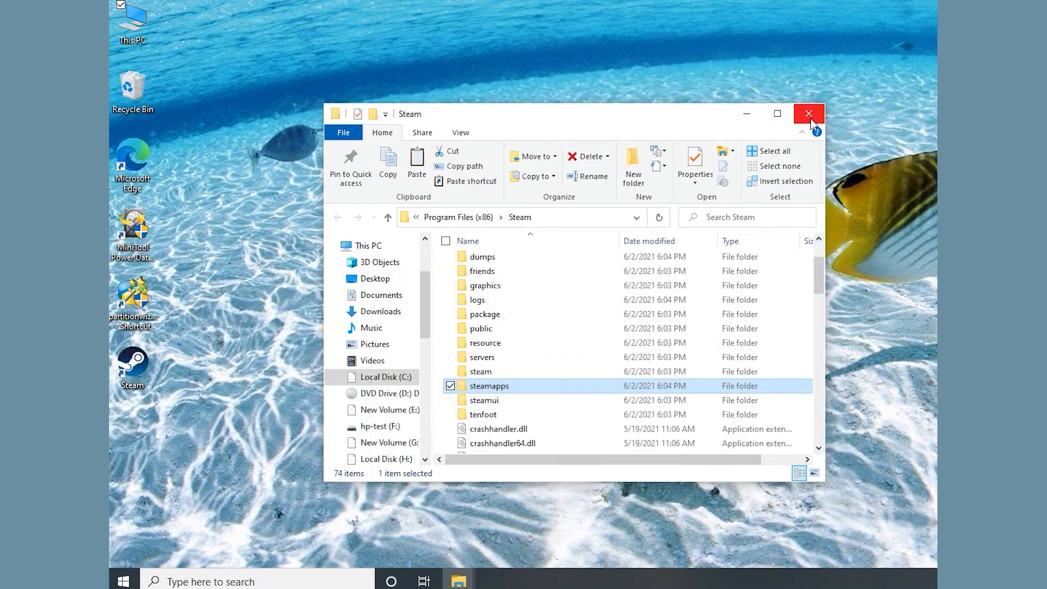
Search for 'control Panel' and open Control Panel
click(808, 114)
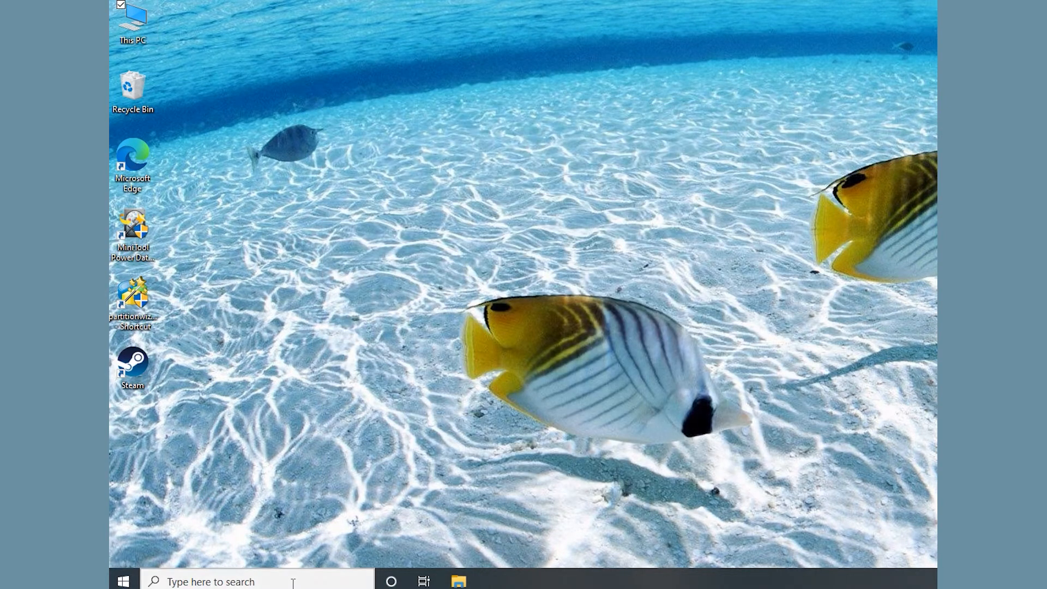
text(control Panel)
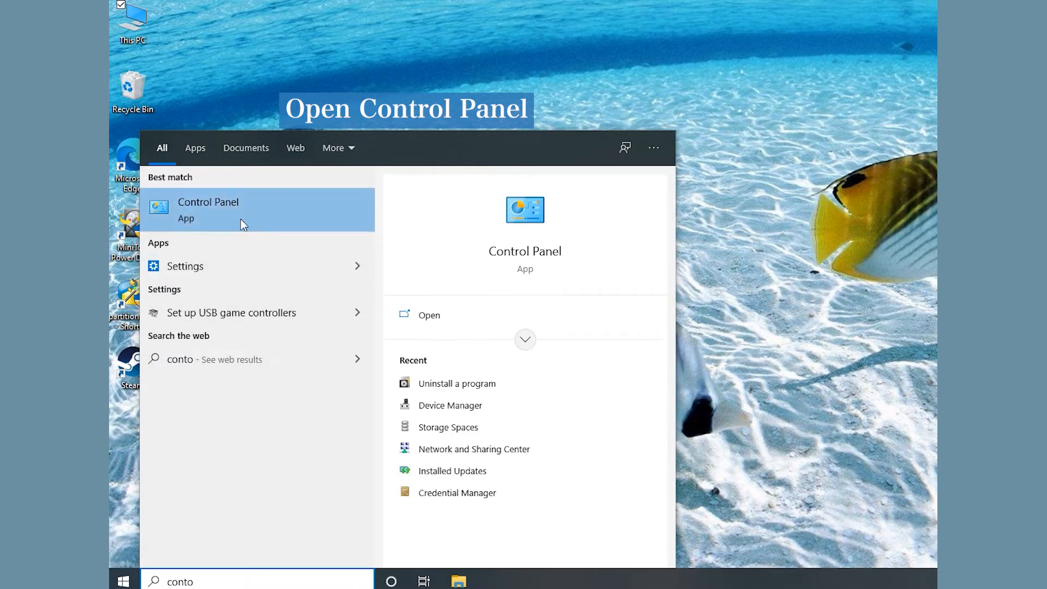
click(208, 209)
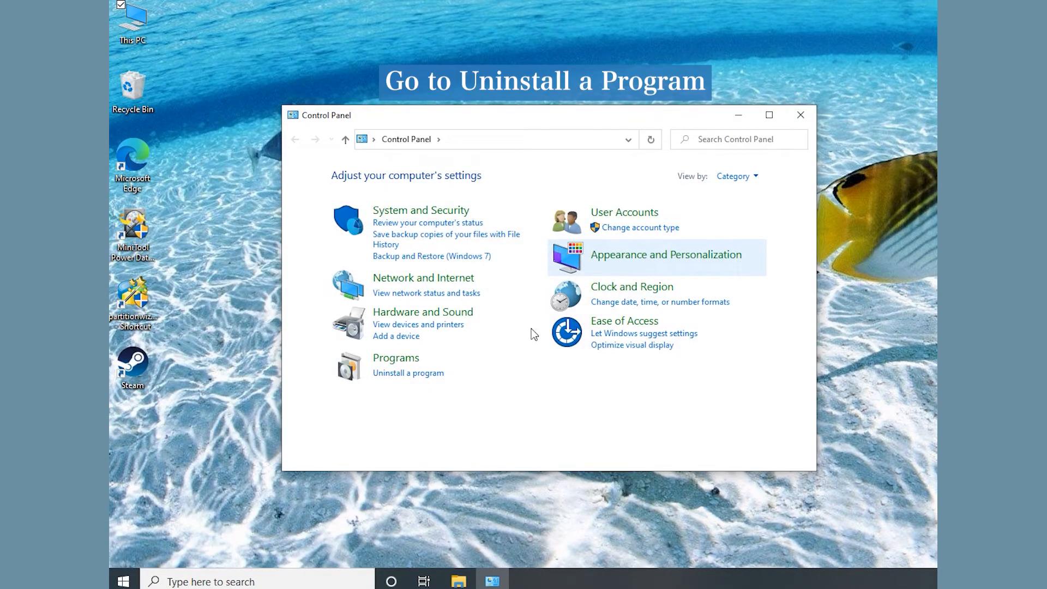
Uninstall Steam through Programs and Features and close the program list
click(407, 372)
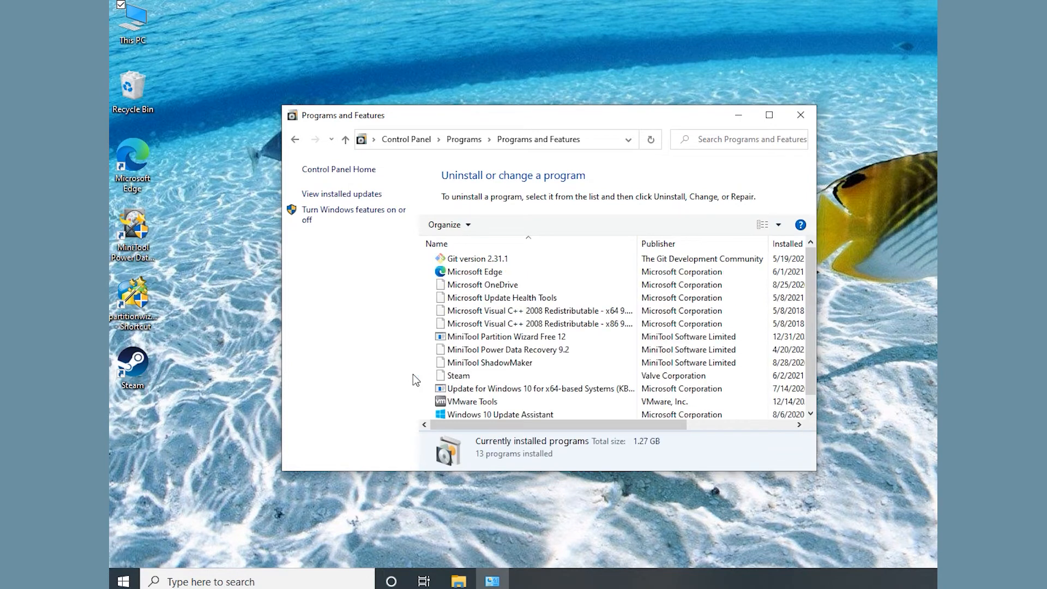
click(458, 375)
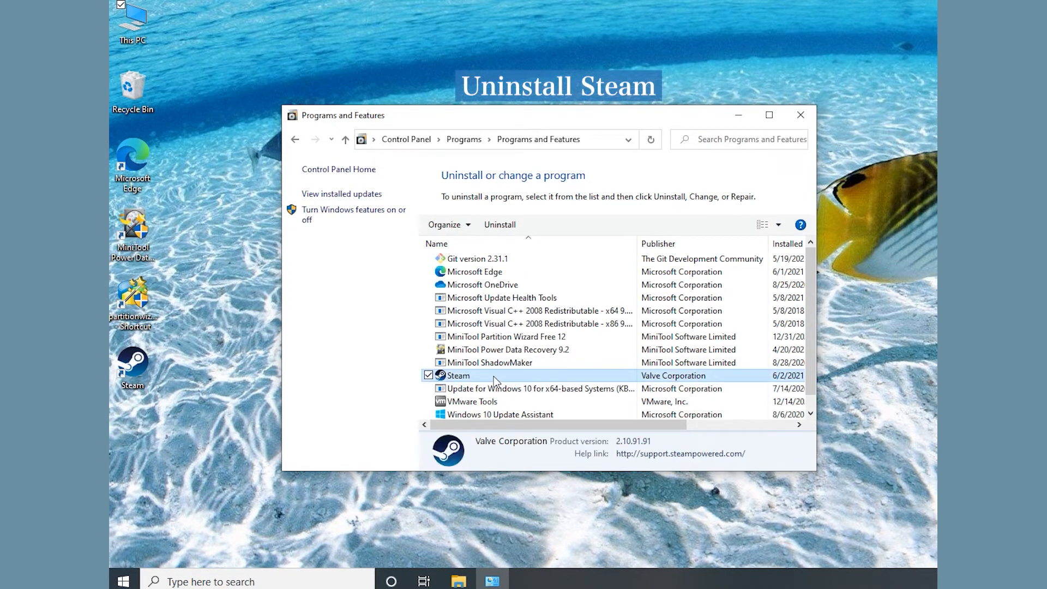
click(500, 223)
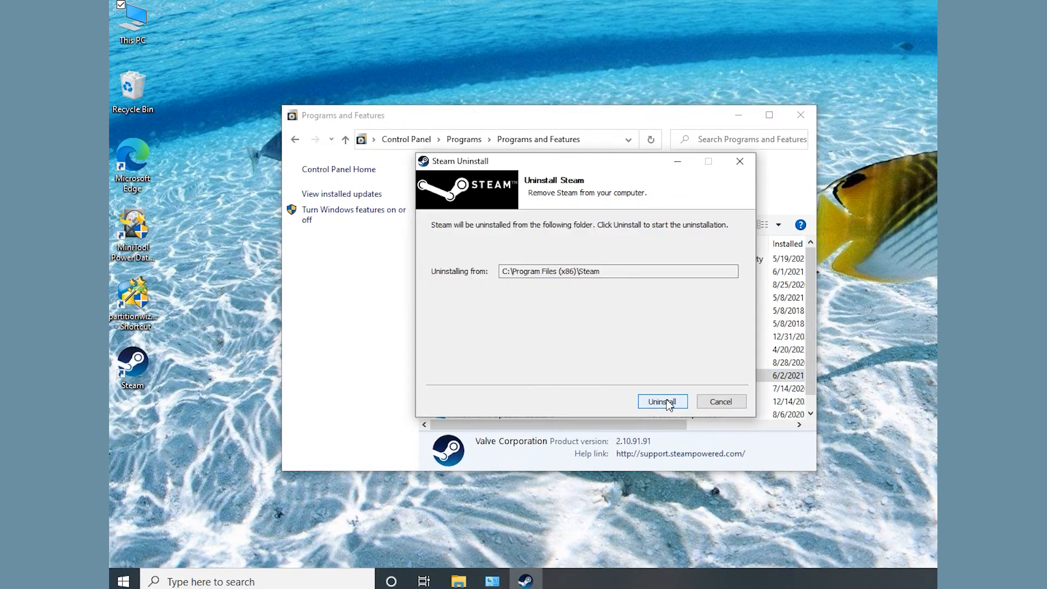
click(661, 401)
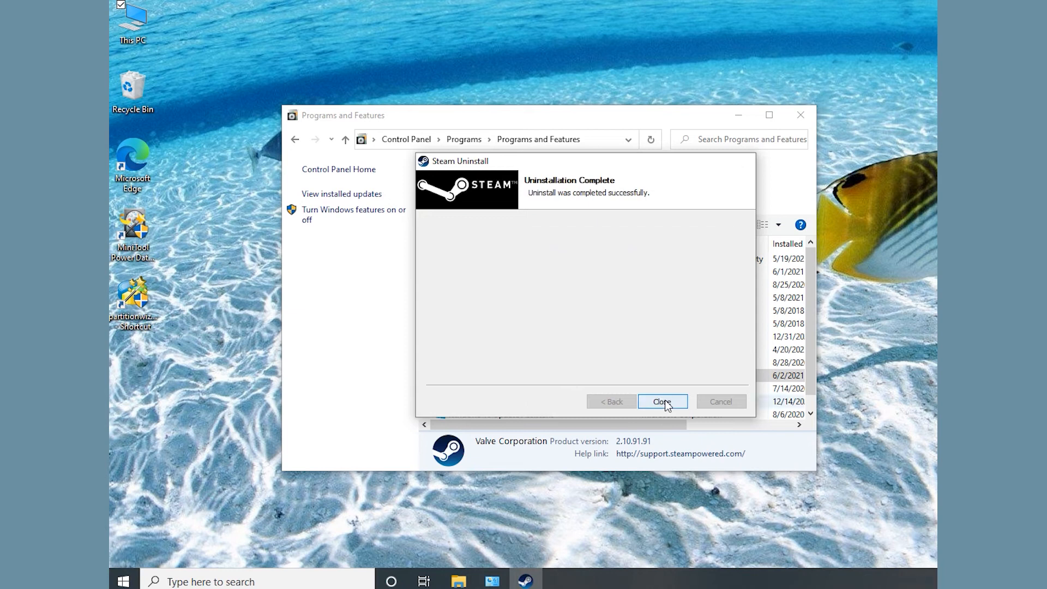
click(661, 401)
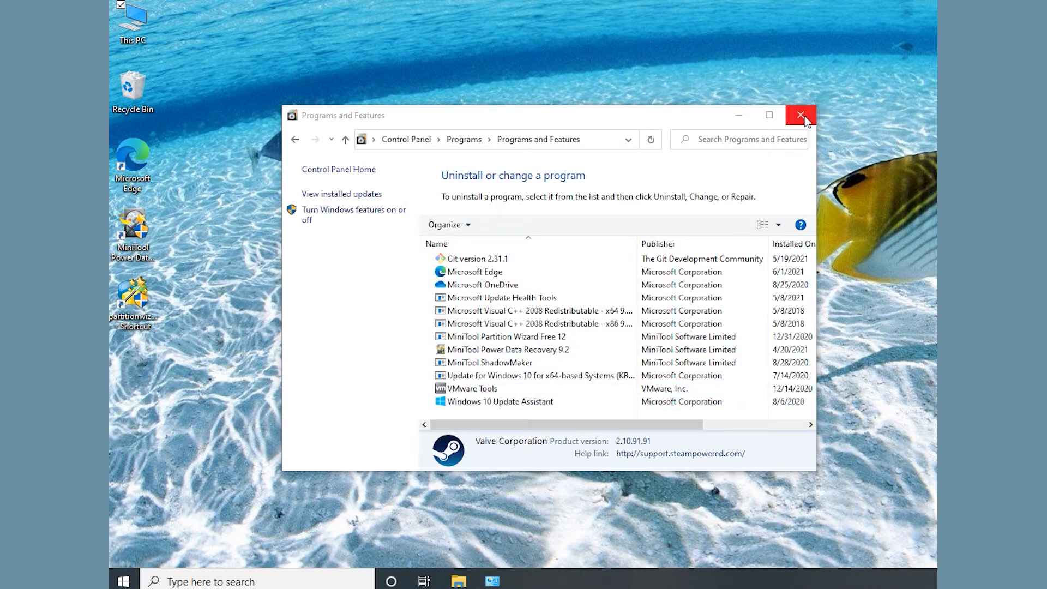
click(800, 115)
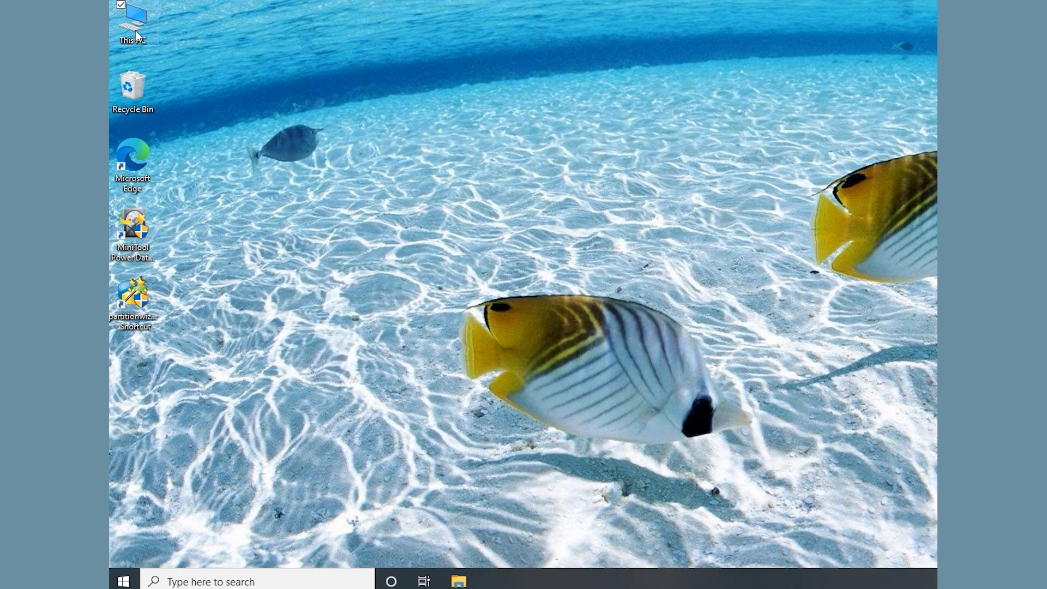
Run SteamSetup.exe from New Volume (E:) and install Steam in English with Run Steam unticked
double_click(132, 20)
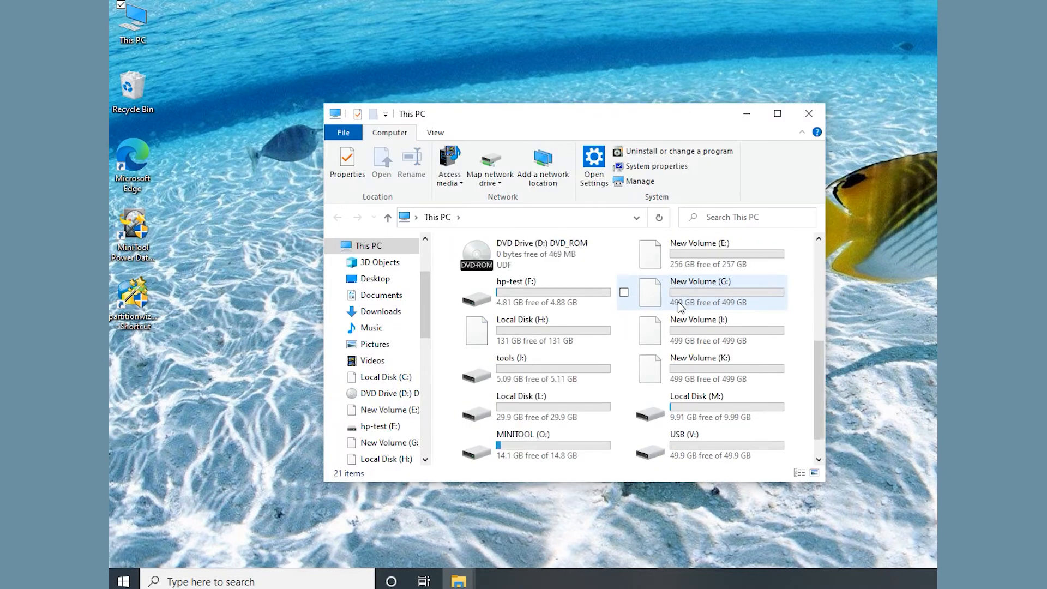
click(699, 292)
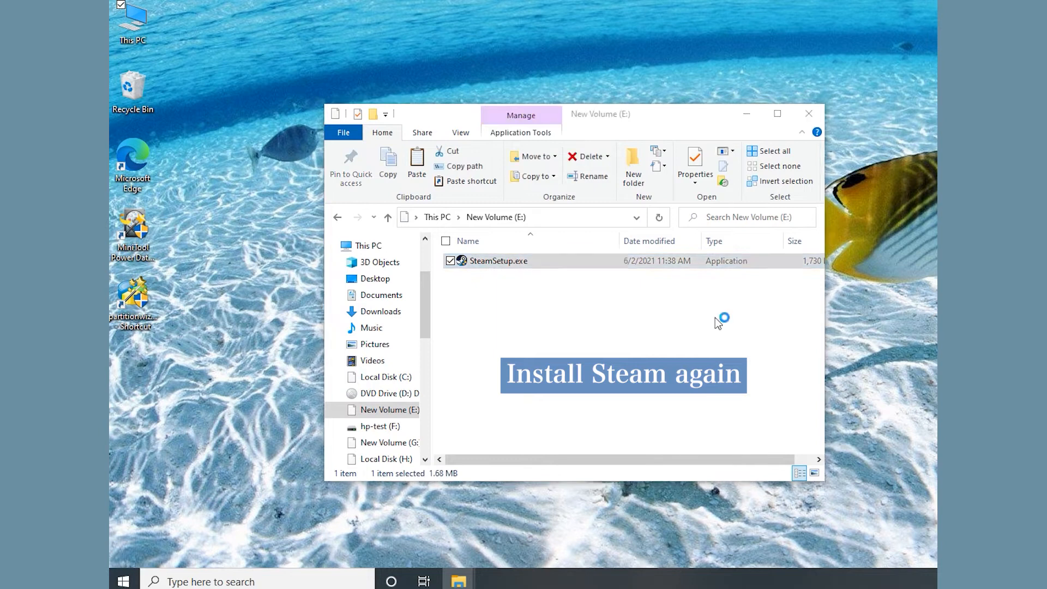
double_click(497, 260)
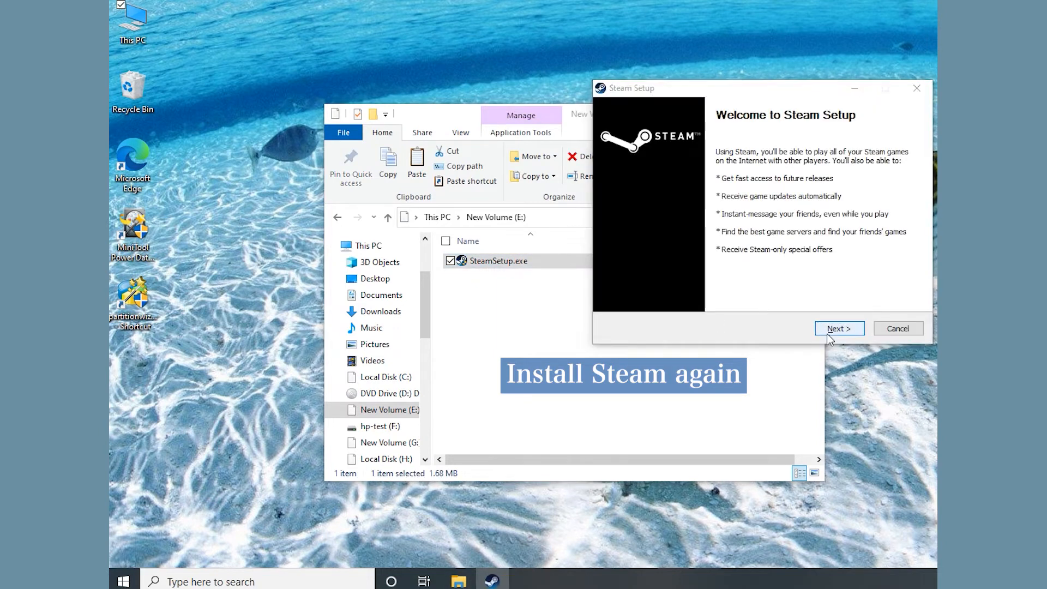
click(839, 328)
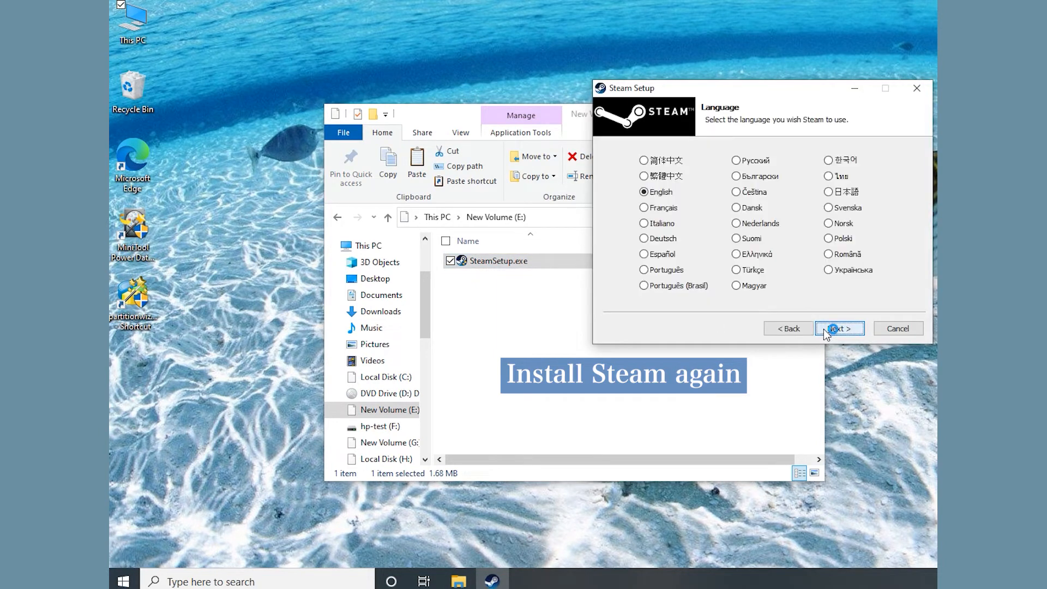
click(838, 327)
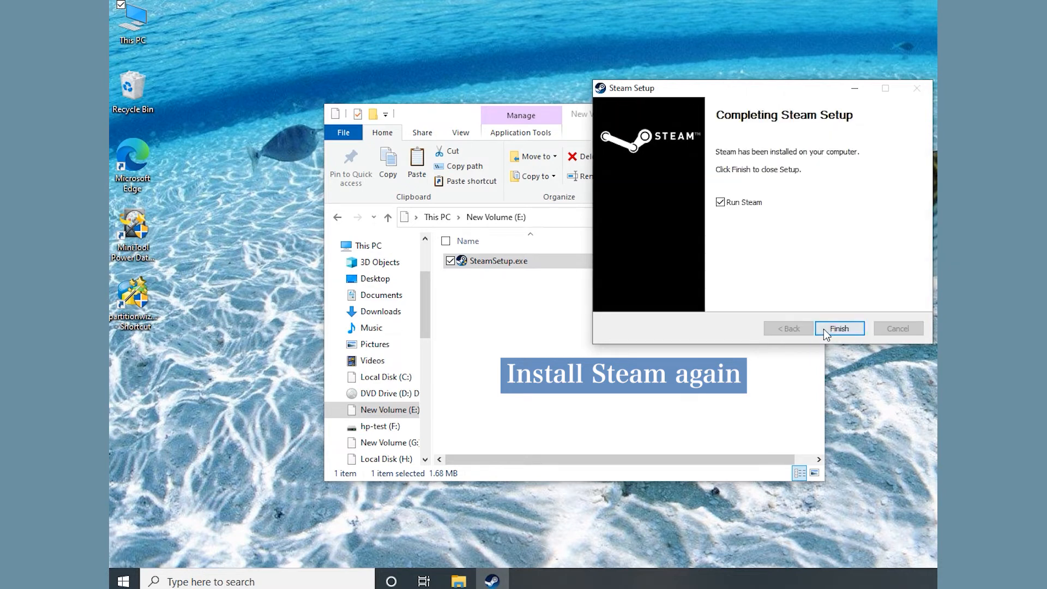
click(719, 202)
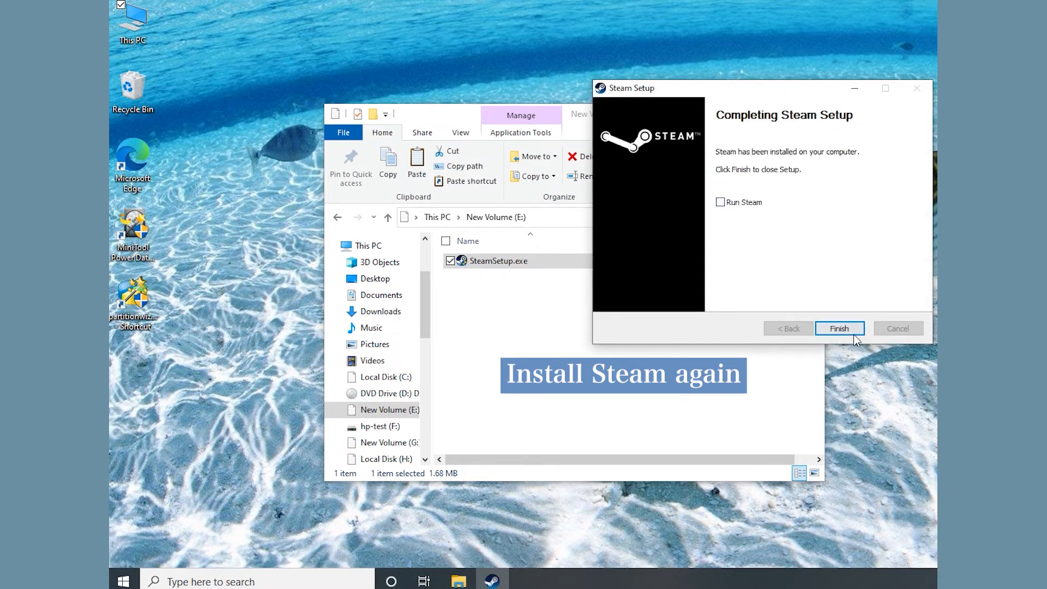
click(838, 327)
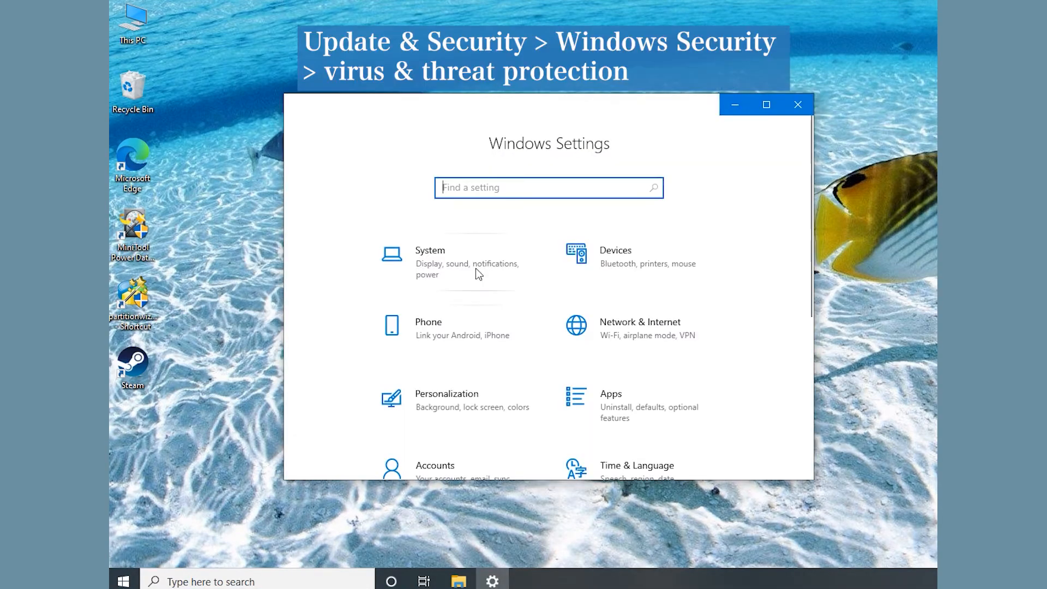
Start a full virus scan from Update & Security > Windows Security > Virus & threat protection
scroll(down, 3)
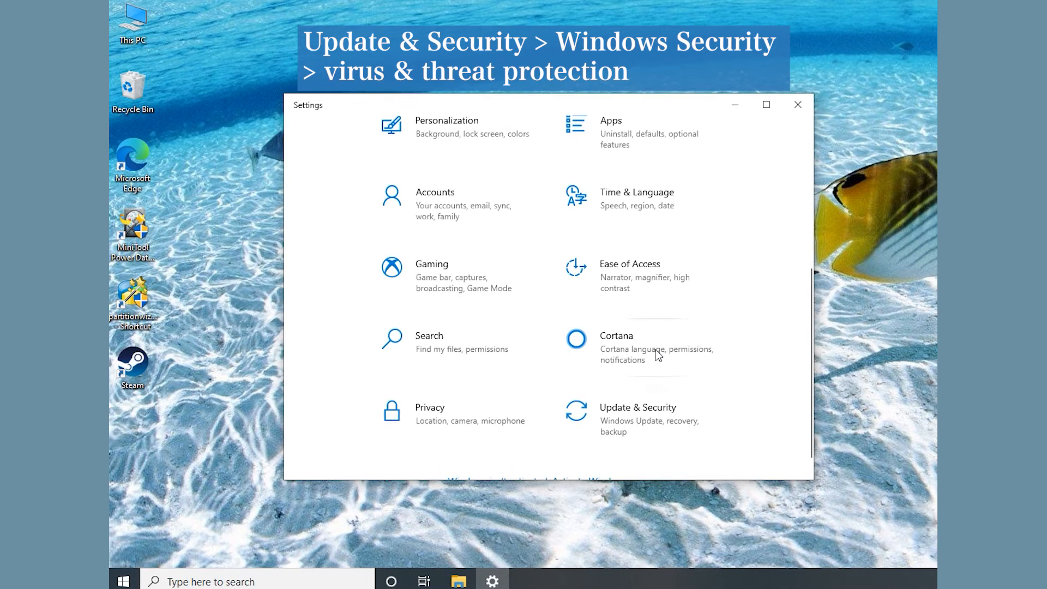
click(637, 407)
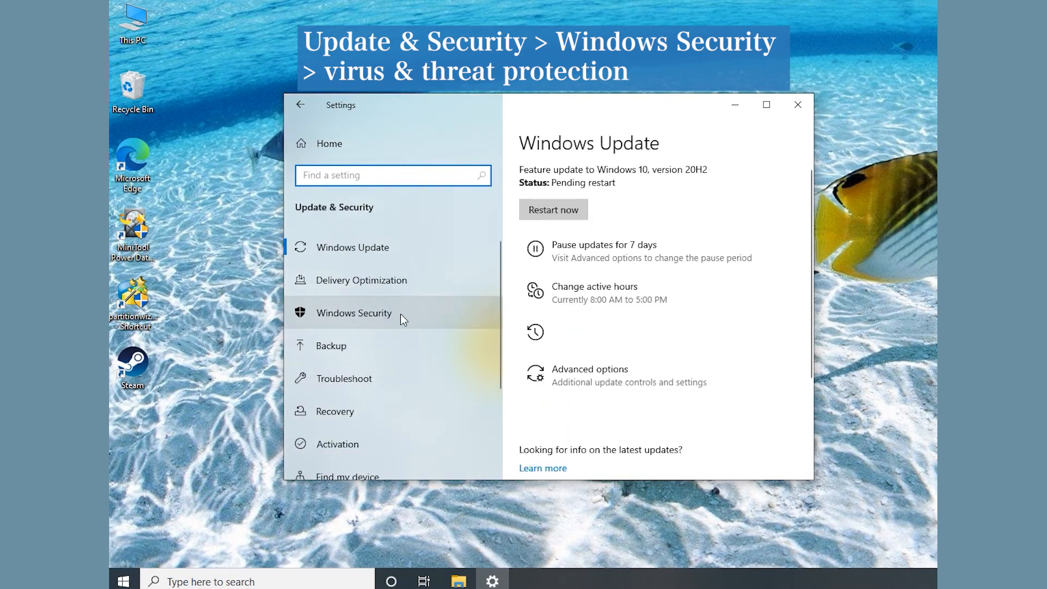
click(354, 313)
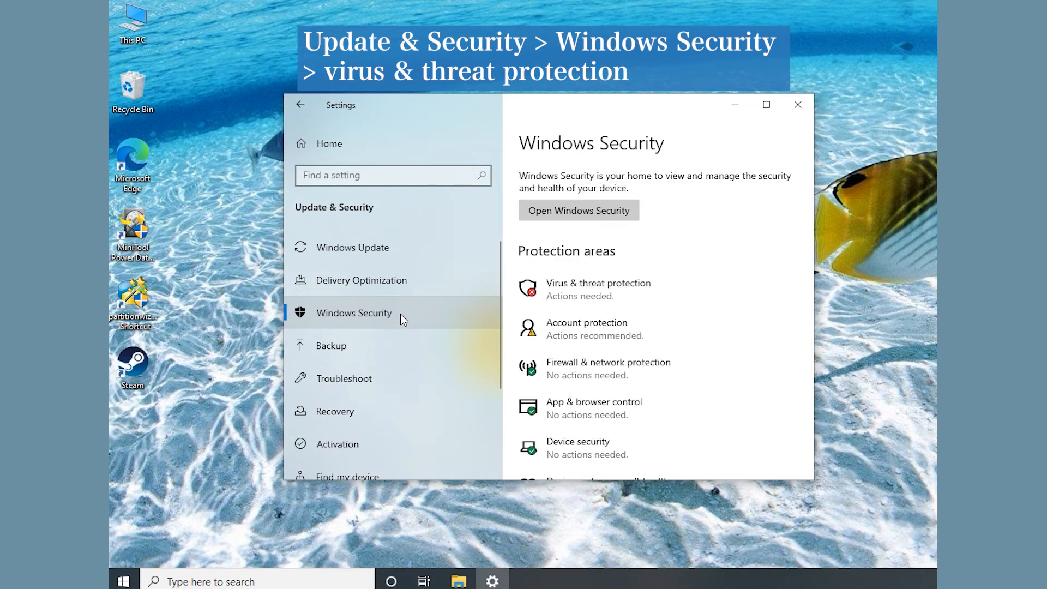
click(578, 209)
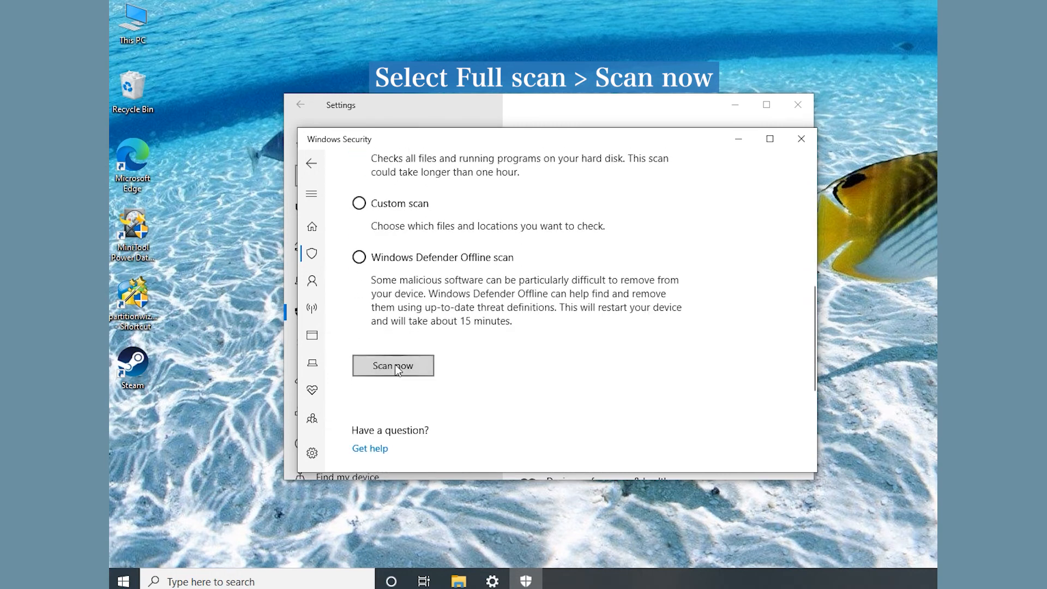
click(393, 365)
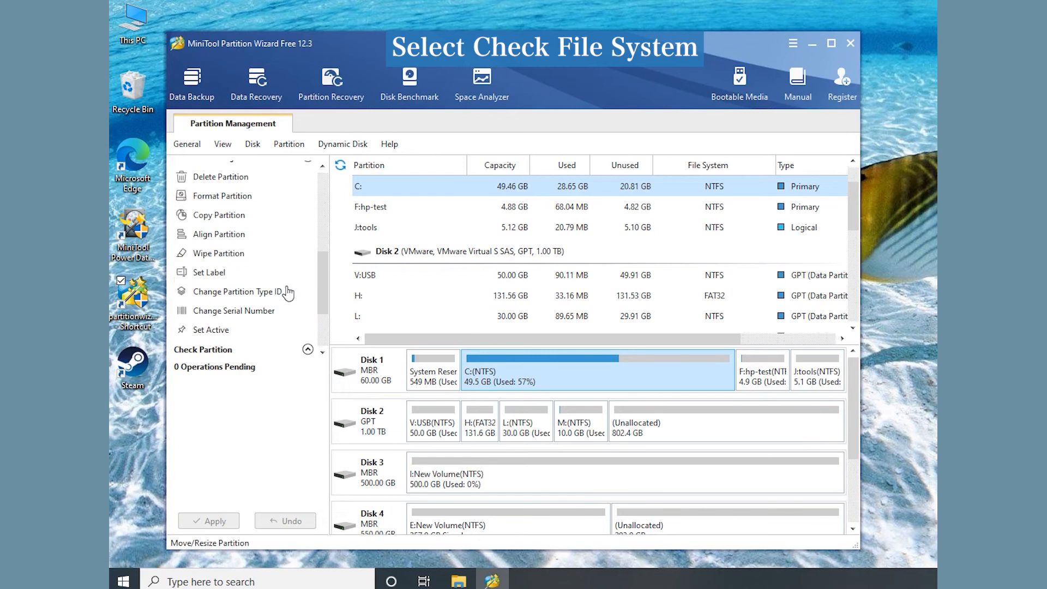
Schedule 'Check & fix detected errors' on C: at restart, close Partition Wizard, open Start's quick menu
click(226, 288)
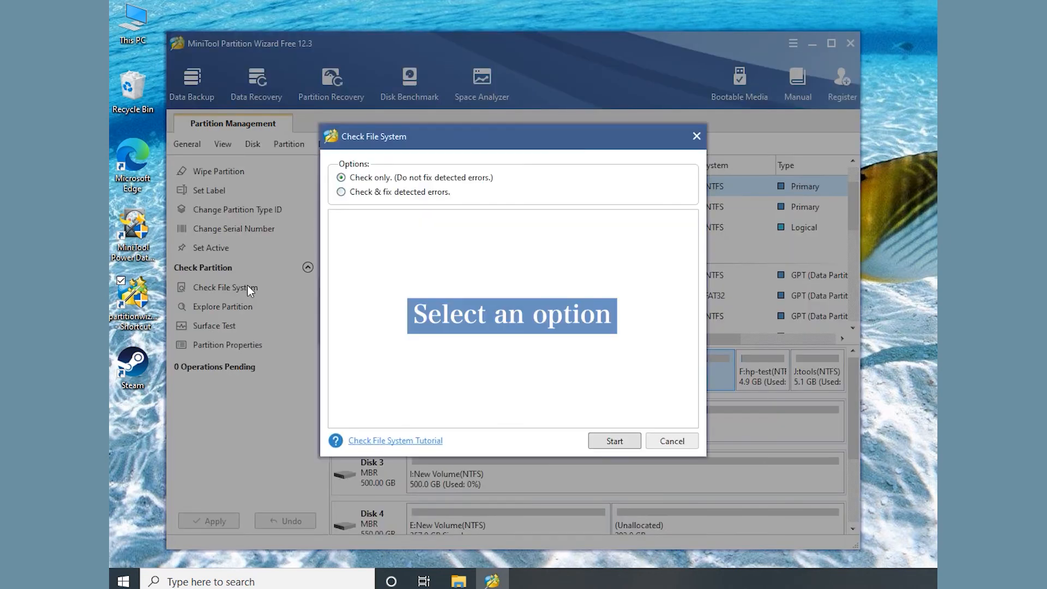
click(341, 191)
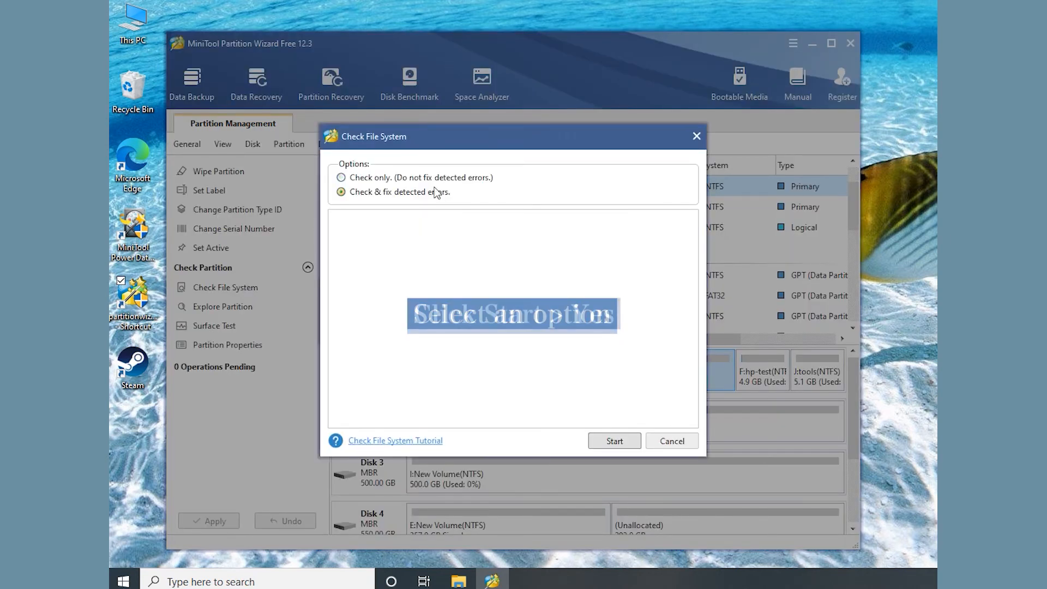
click(613, 440)
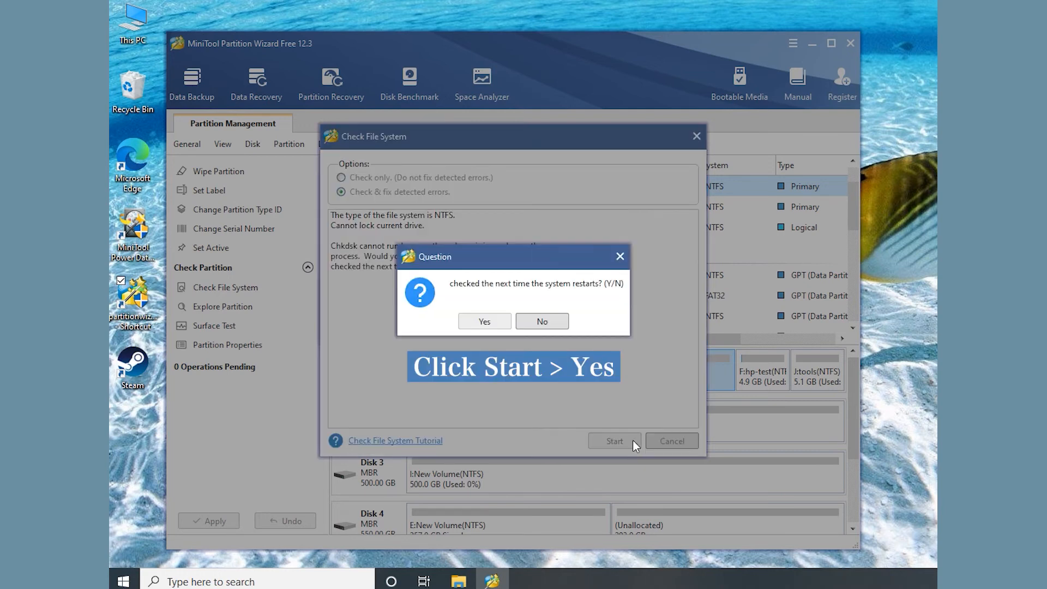
click(484, 321)
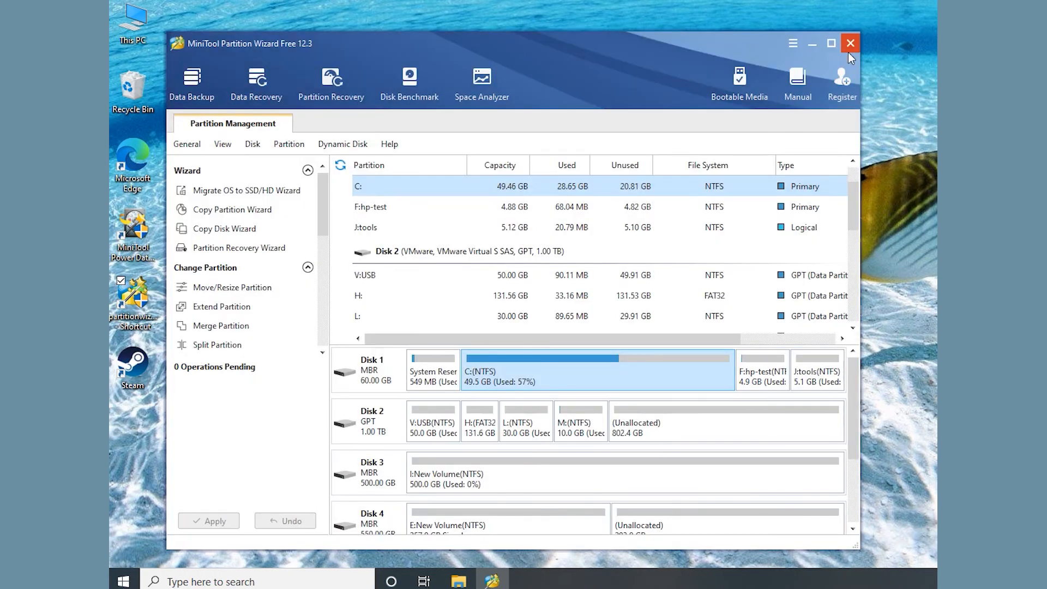
click(849, 43)
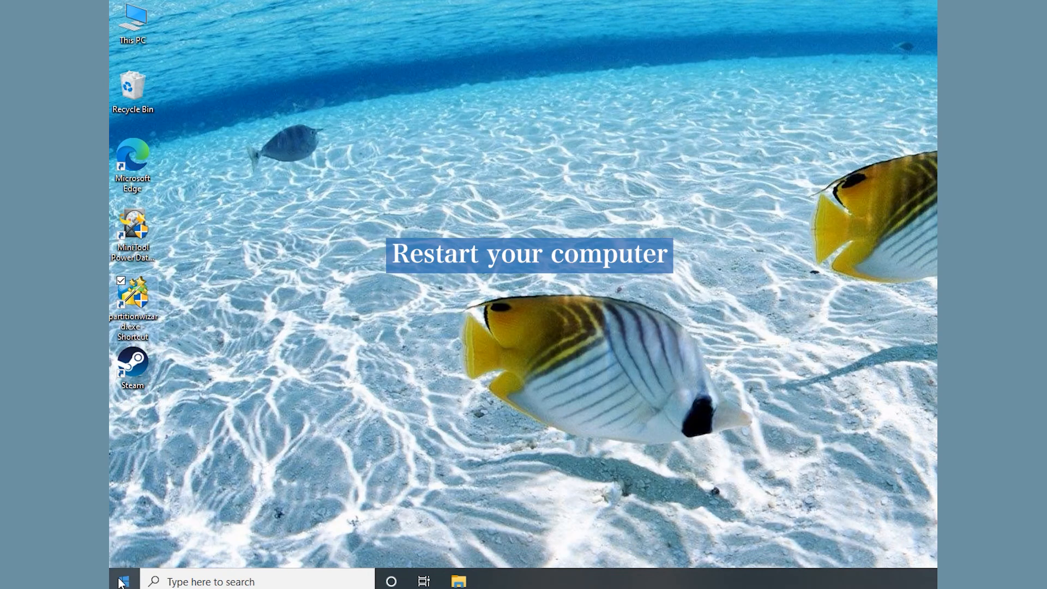
right_click(122, 581)
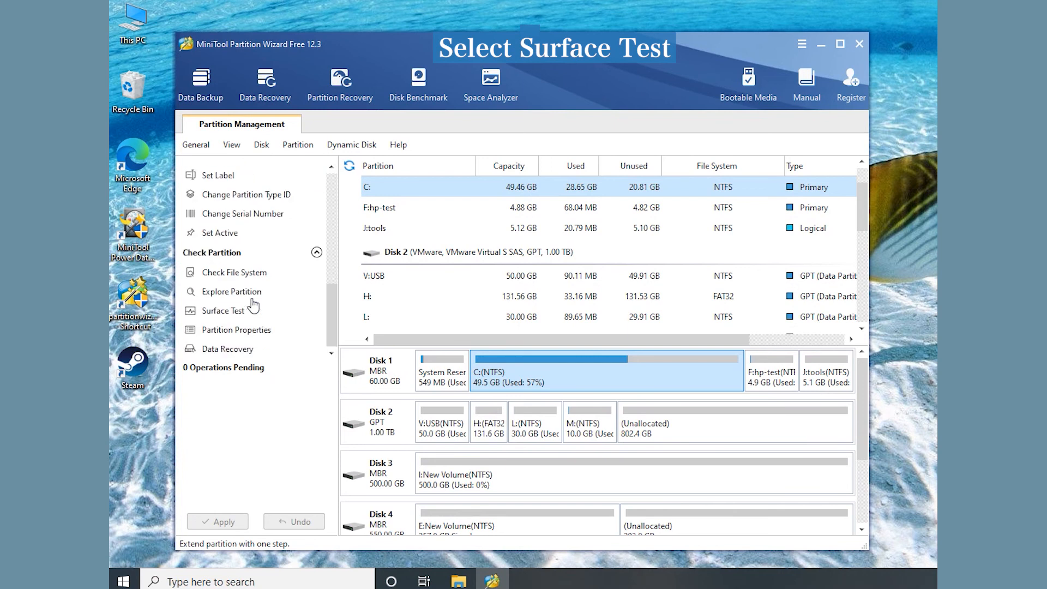
Launch Surface Test on drive C: from the Check Partition actions
click(223, 310)
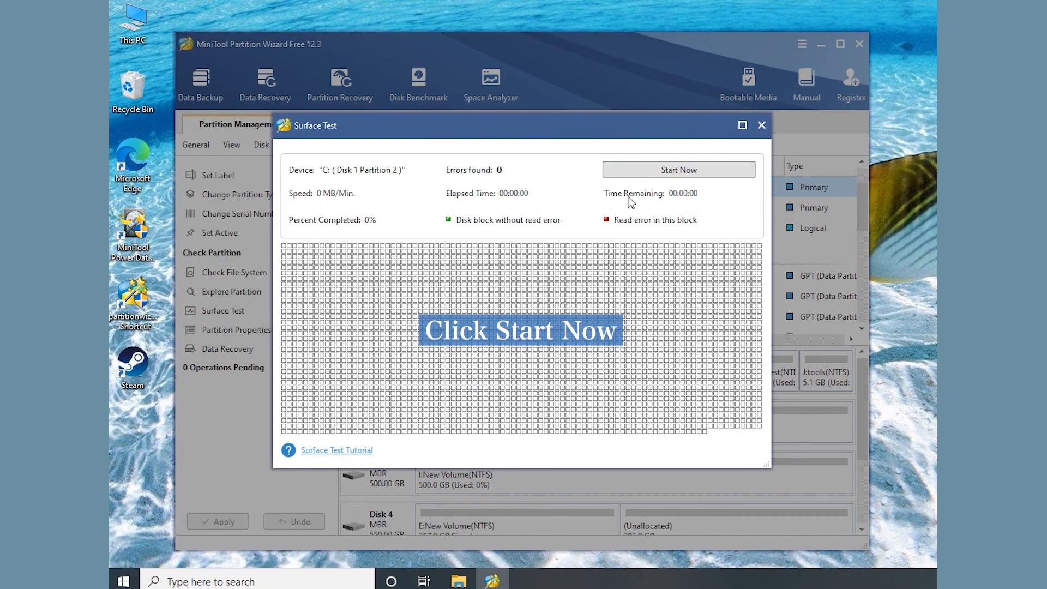
mouse_move(708, 174)
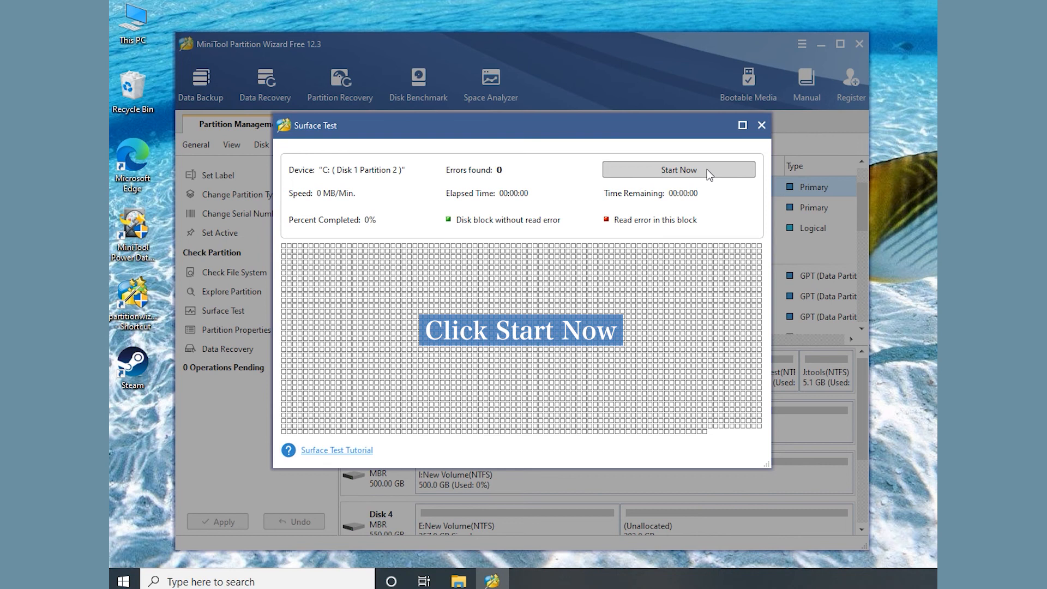